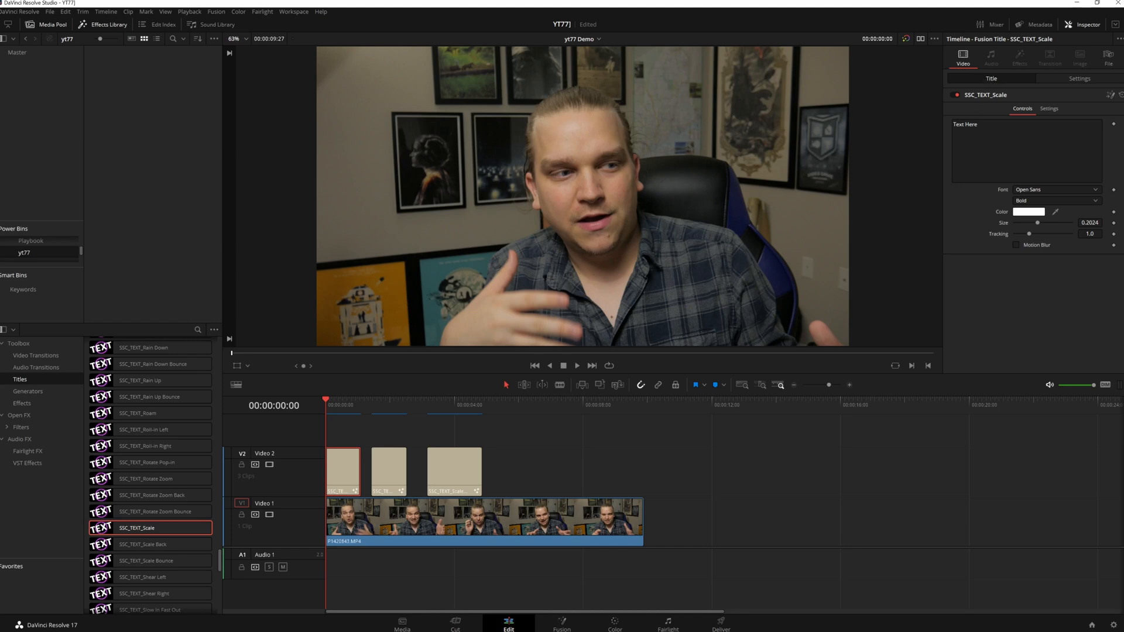
pyautogui.moveTo(994, 329)
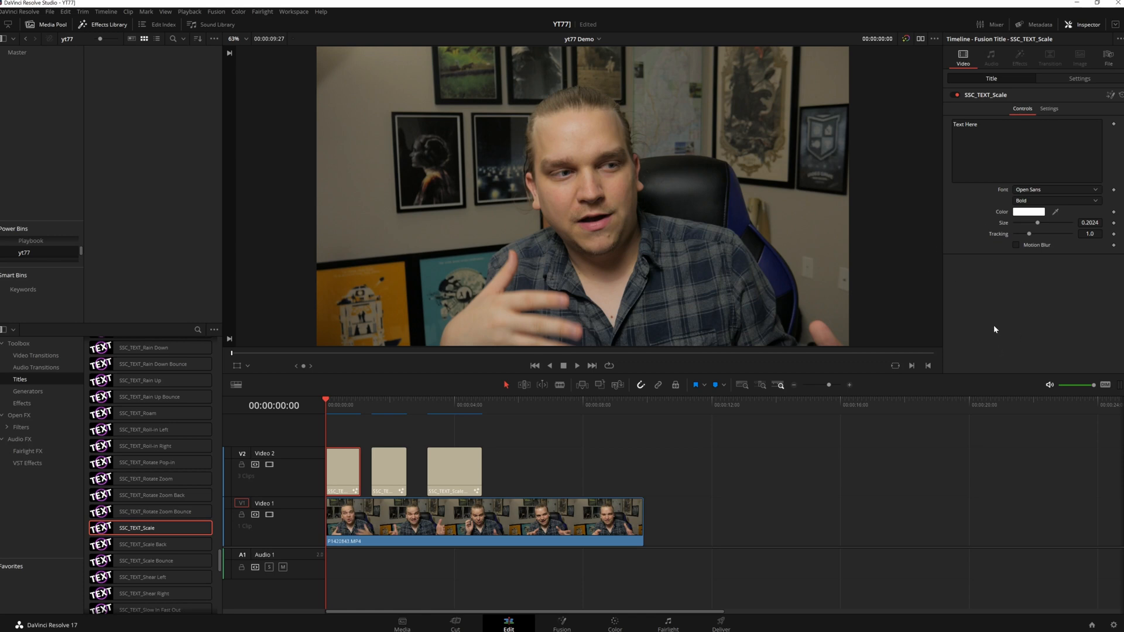
# Change the first title to 'What it says' with Size 0.1929 and Tracking 1.039
pyautogui.click(576, 366)
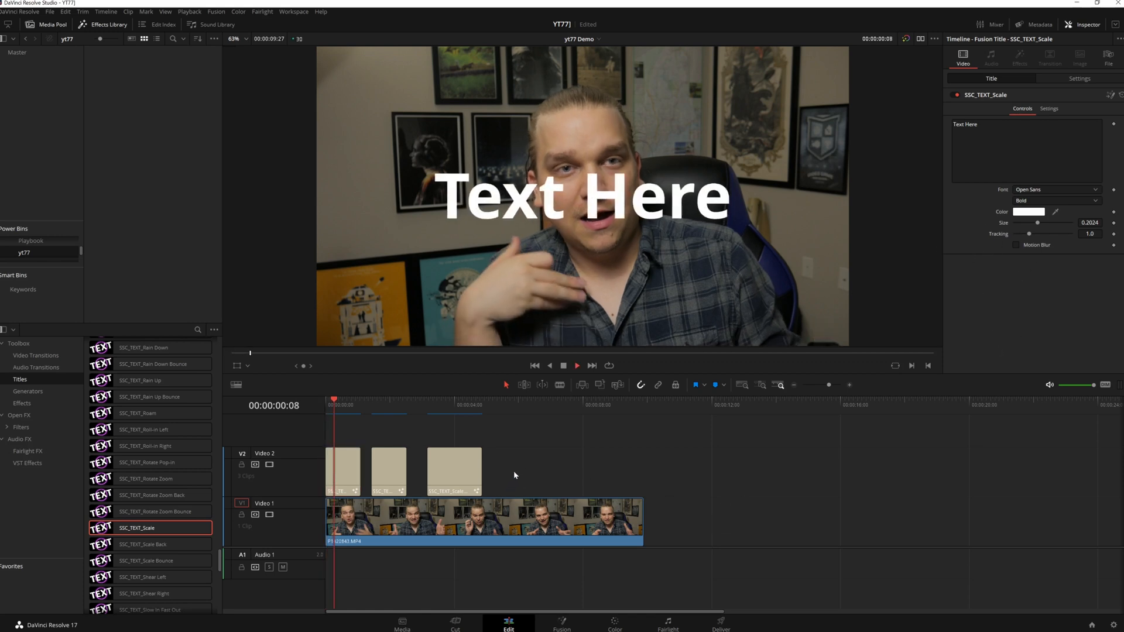
pyautogui.write('What it says')
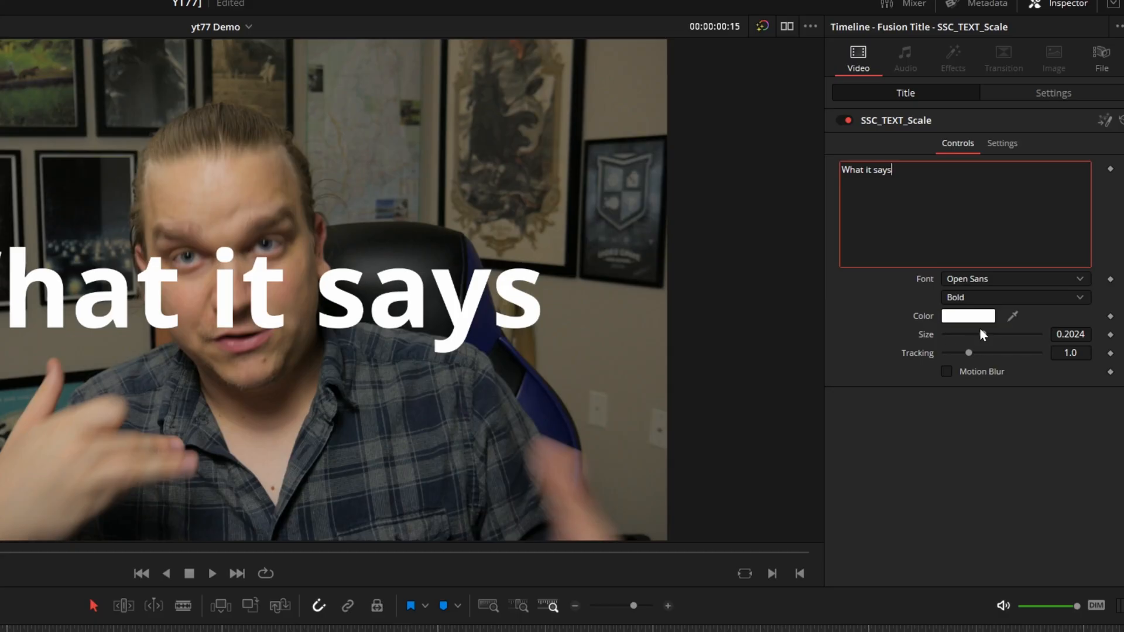
pyautogui.moveTo(989, 334); pyautogui.dragTo(982, 334)
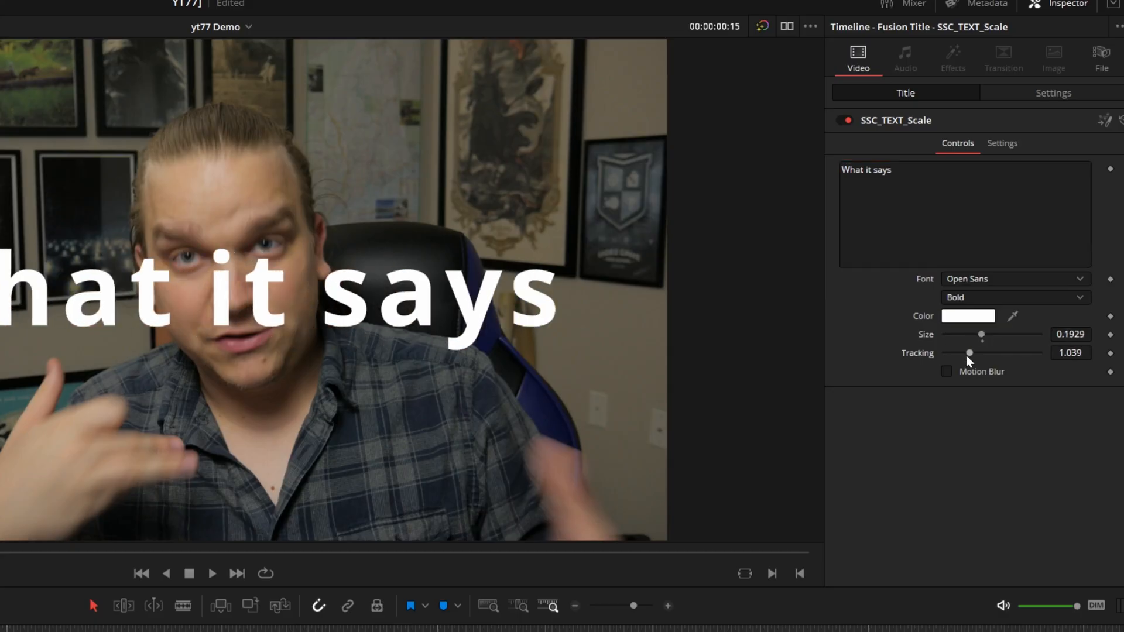
pyautogui.click(946, 371)
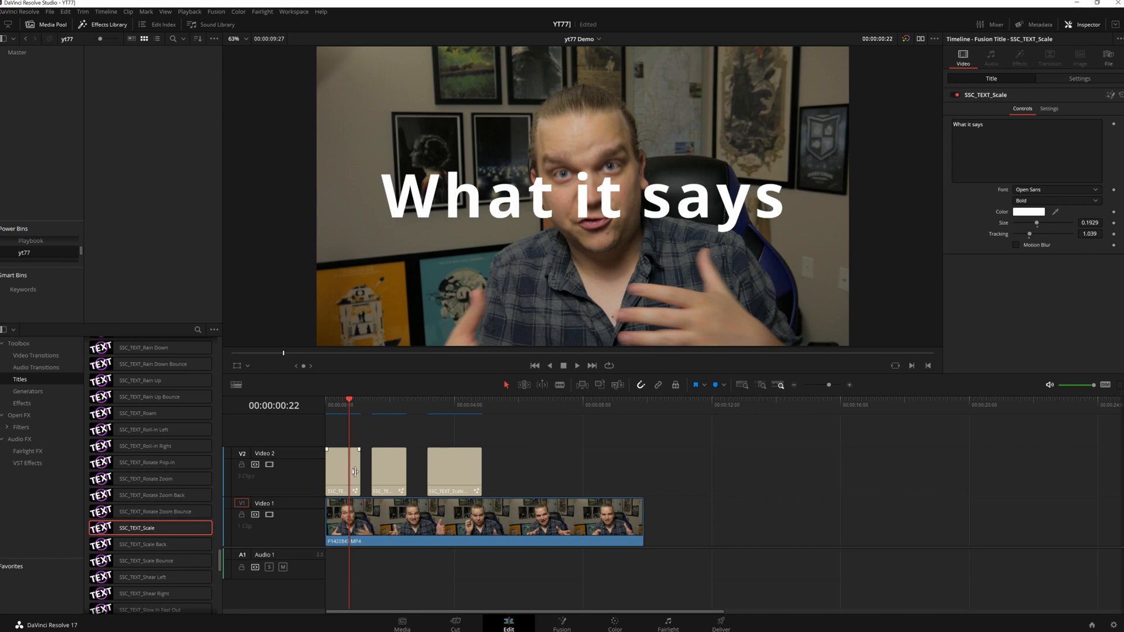
pyautogui.click(341, 470)
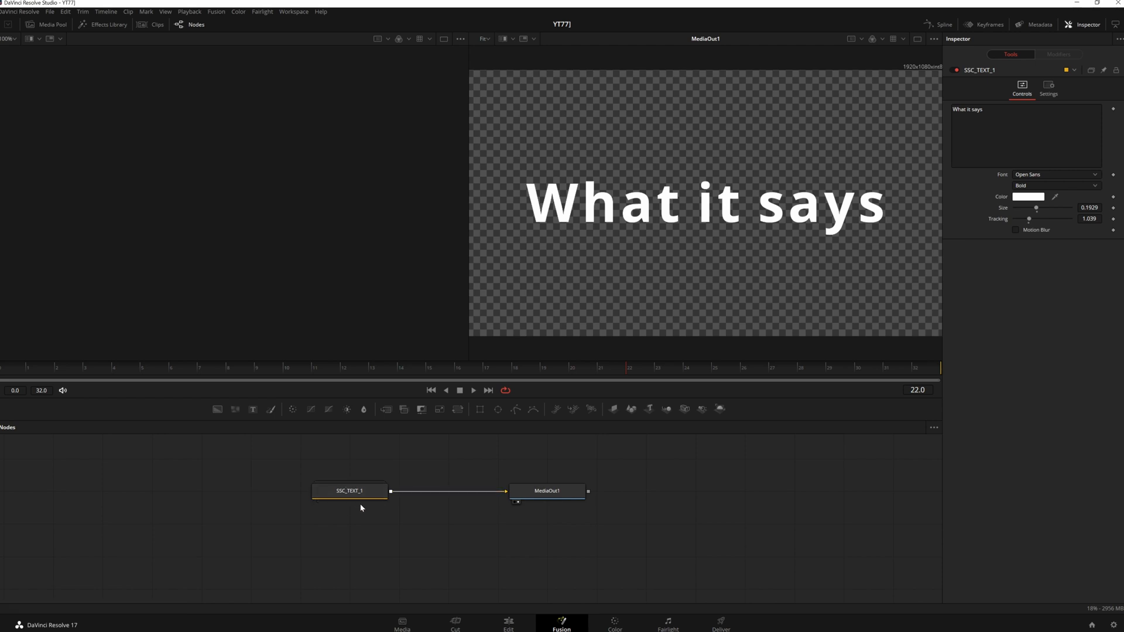
pyautogui.moveTo(140, 231)
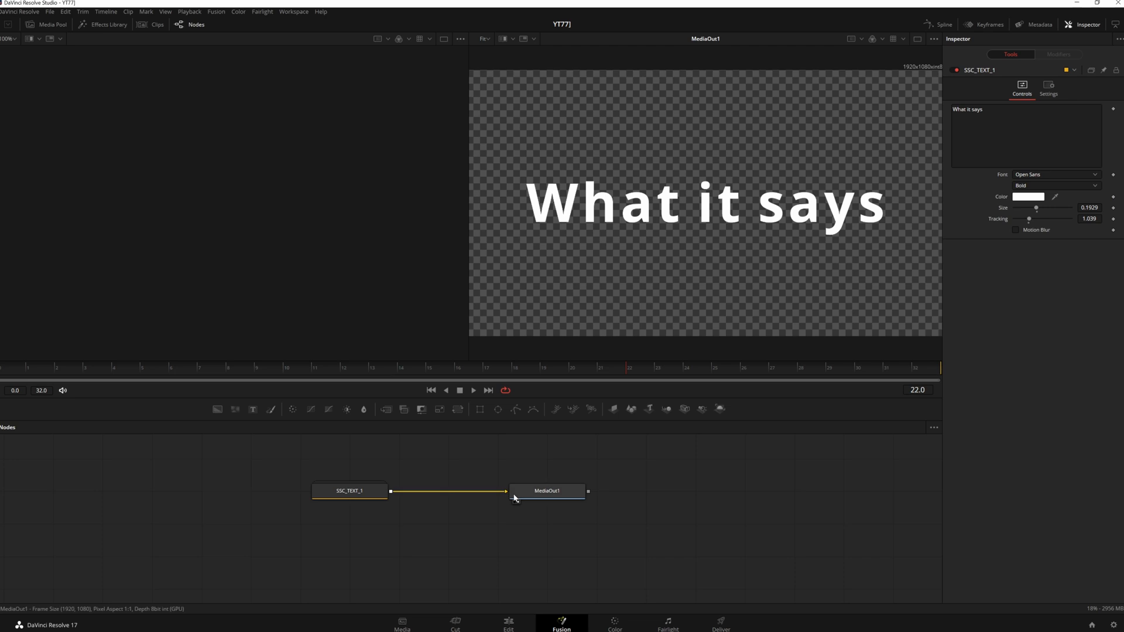
pyautogui.moveTo(515, 498)
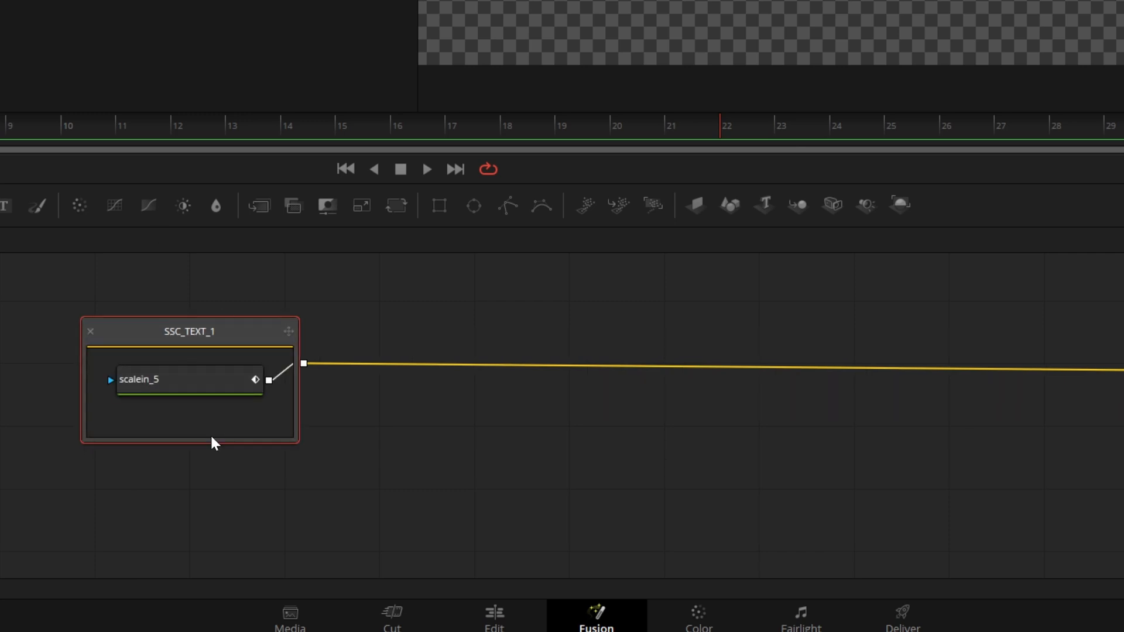
pyautogui.moveTo(218, 358)
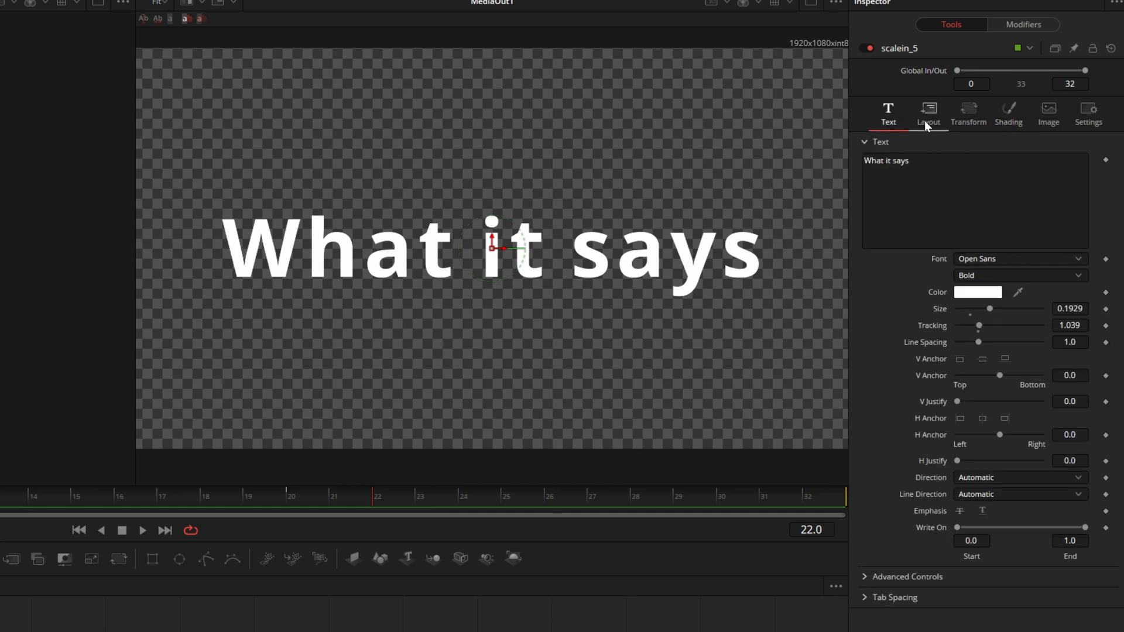
pyautogui.click(1008, 111)
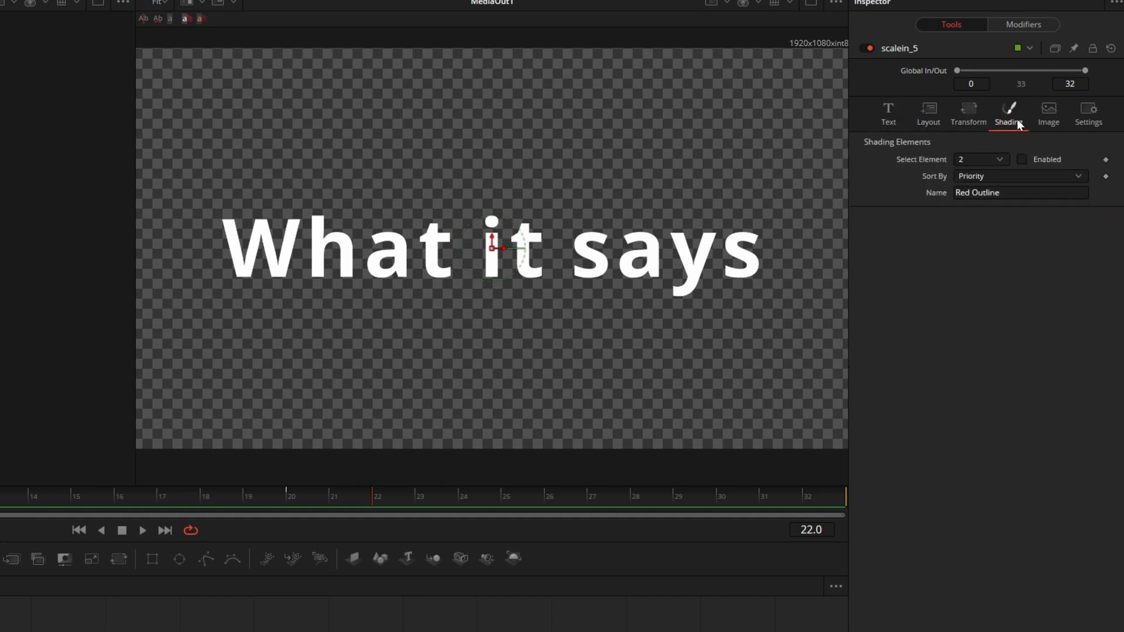
pyautogui.click(887, 112)
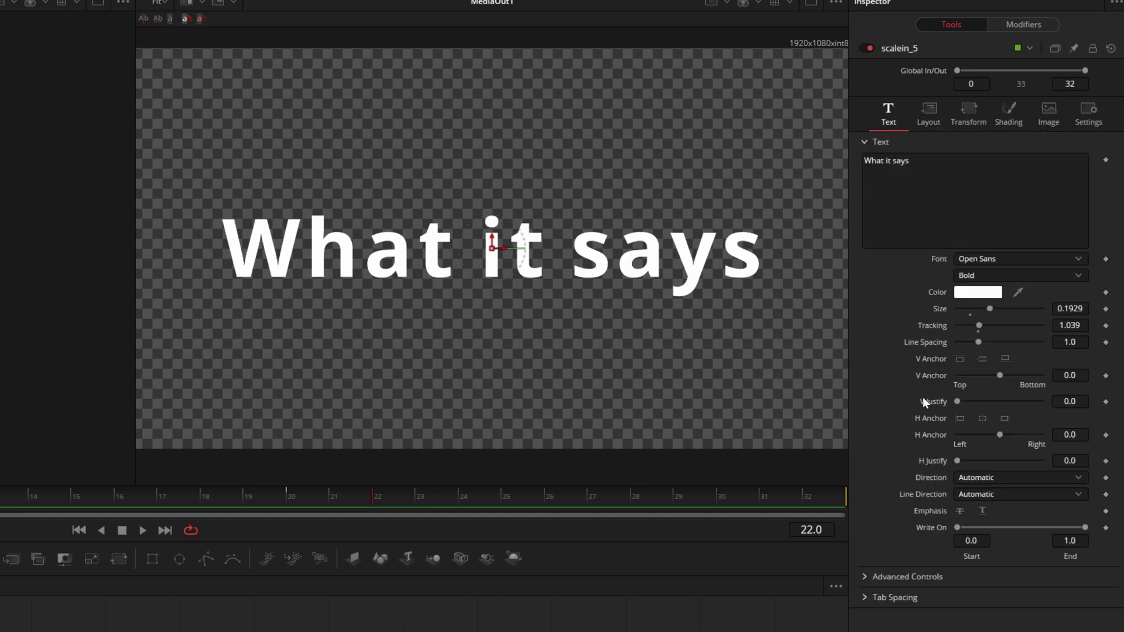
pyautogui.moveTo(907, 396)
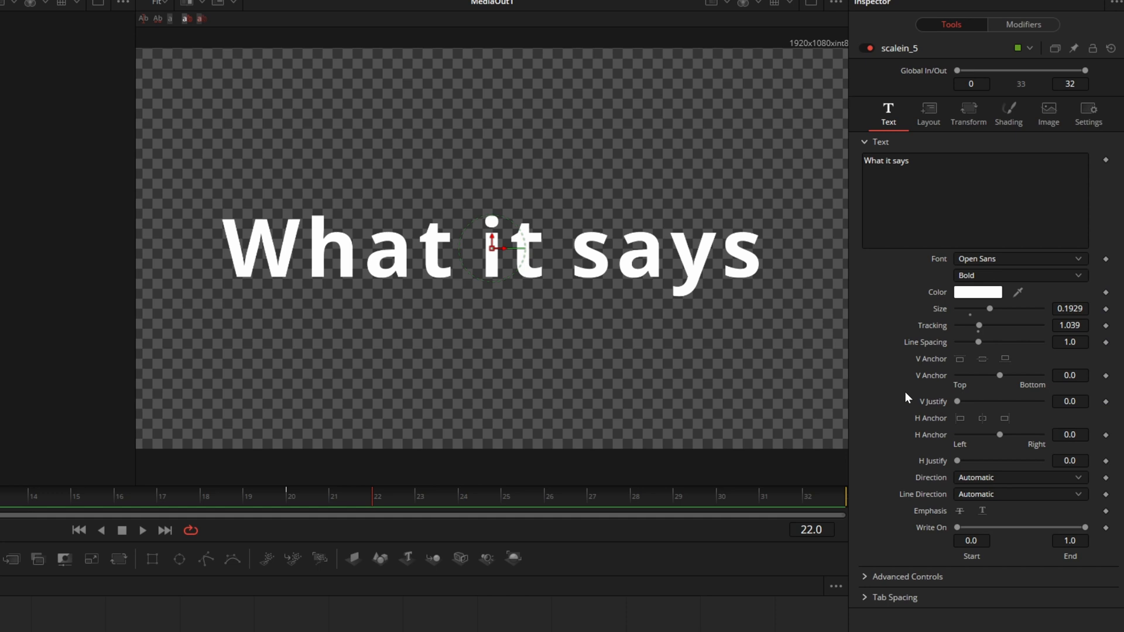
pyautogui.click(1025, 24)
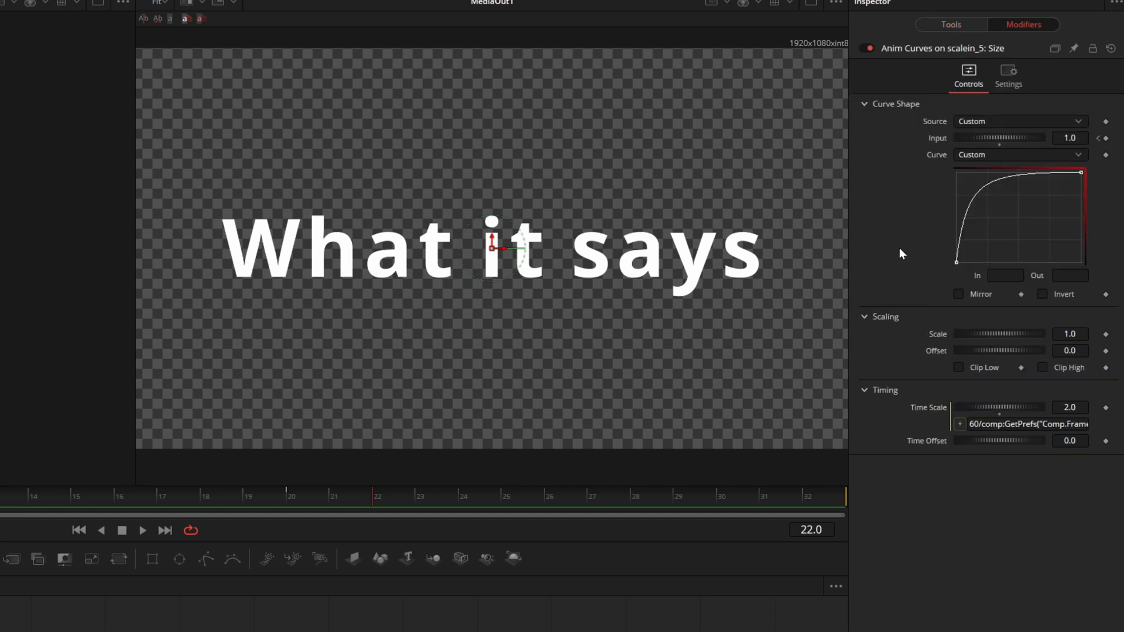
pyautogui.moveTo(910, 152)
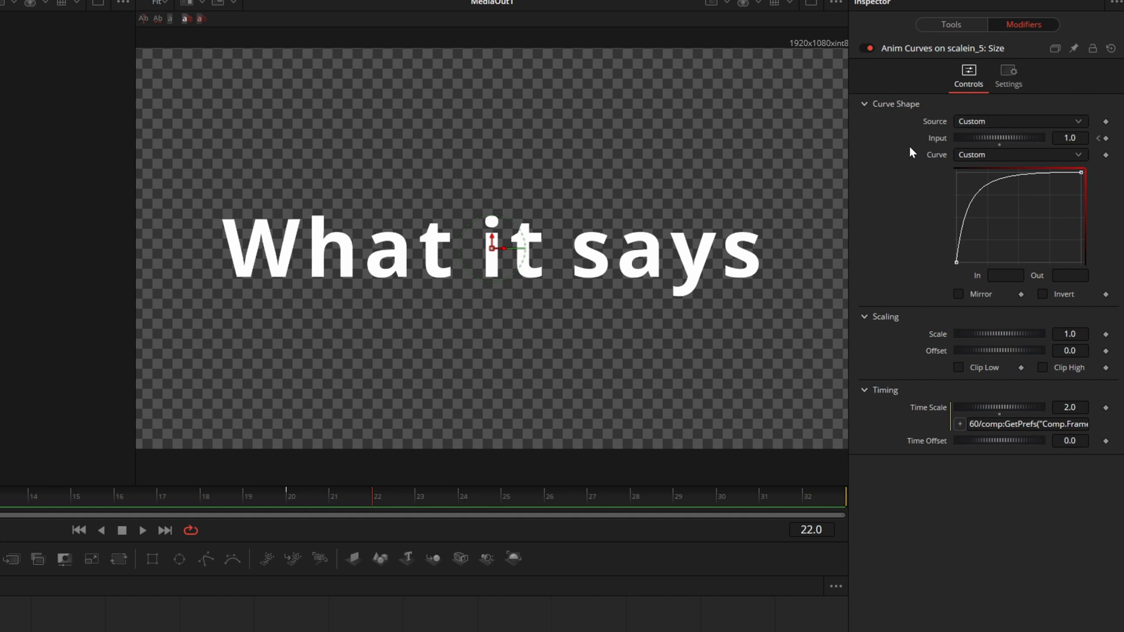
pyautogui.moveTo(903, 232)
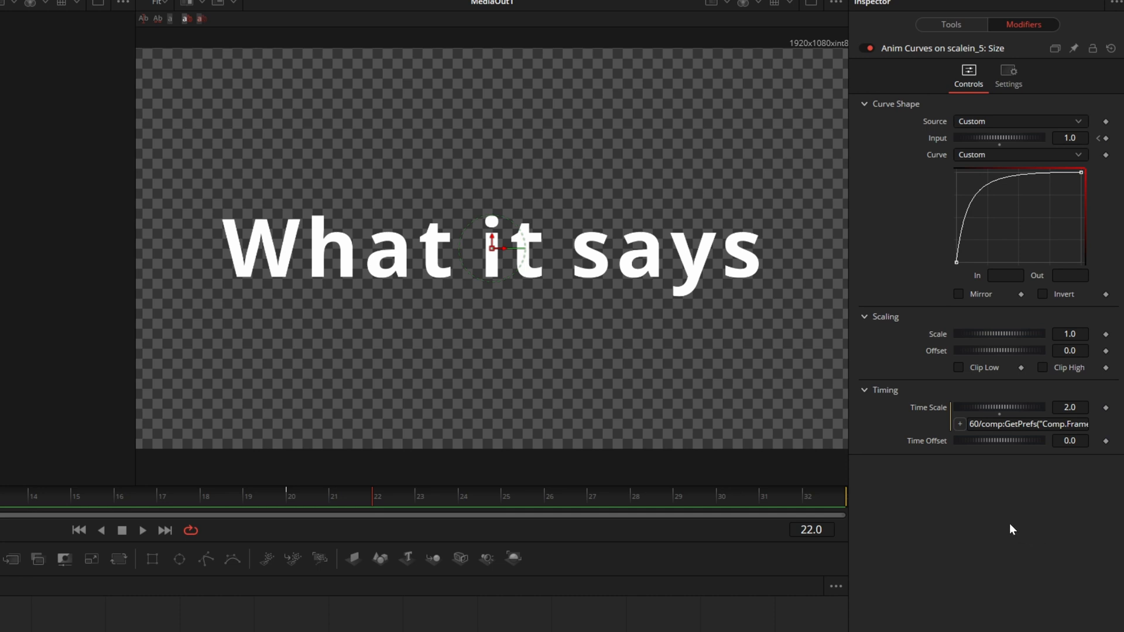
pyautogui.moveTo(990, 510)
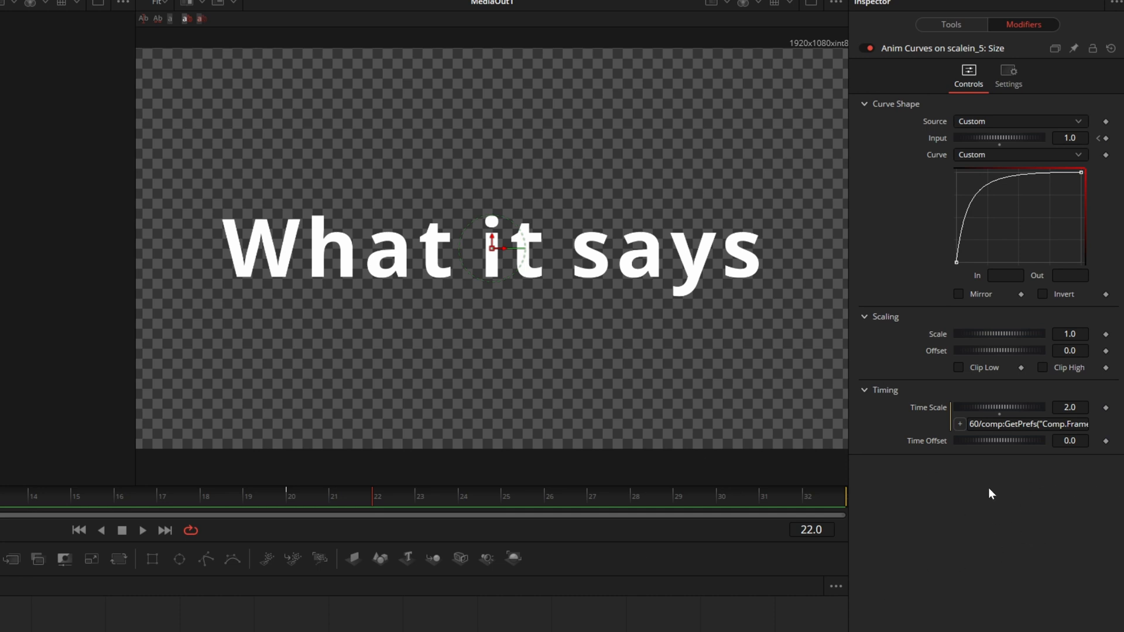
pyautogui.moveTo(1055, 529)
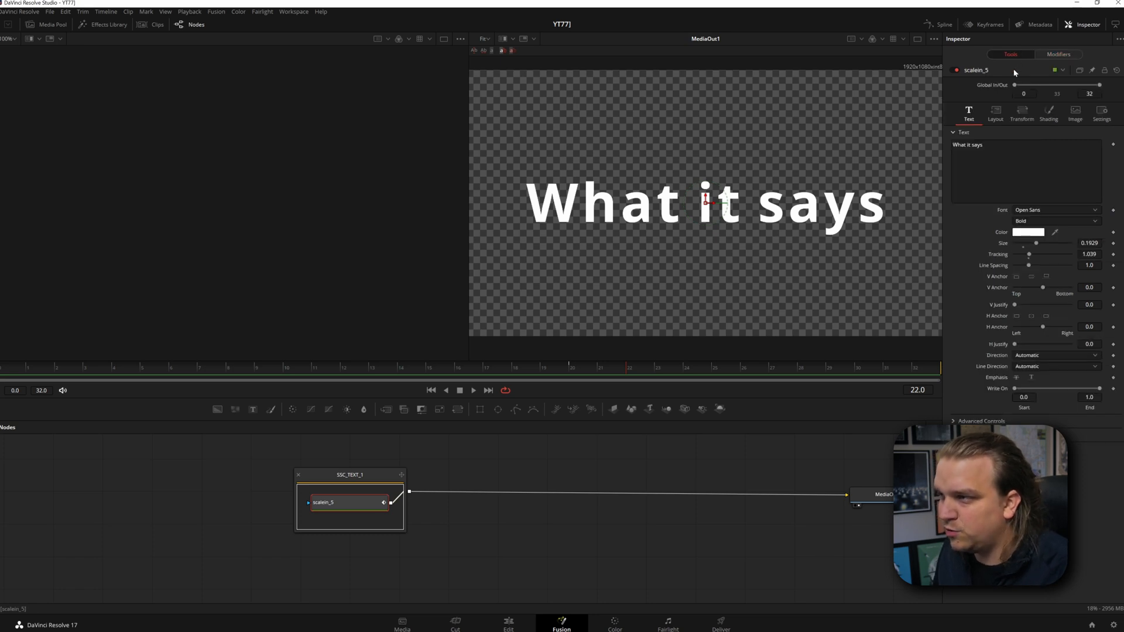
# Enable shading element 2 as a black outline of thickness ~0.097 and tint the fill yellow
pyautogui.click(1021, 112)
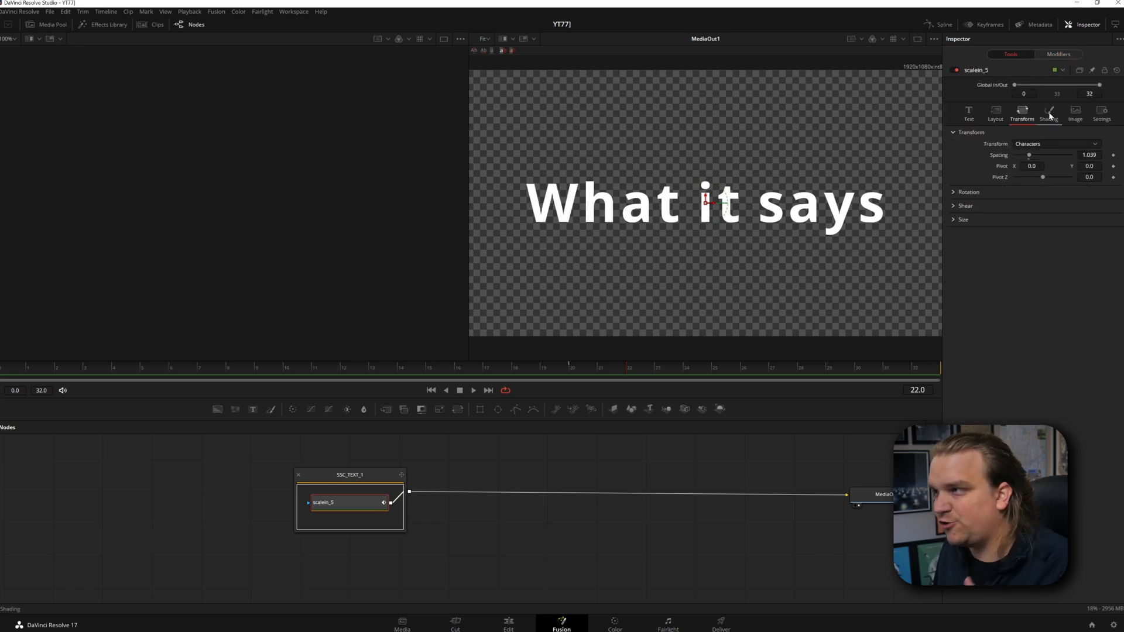
pyautogui.click(1048, 115)
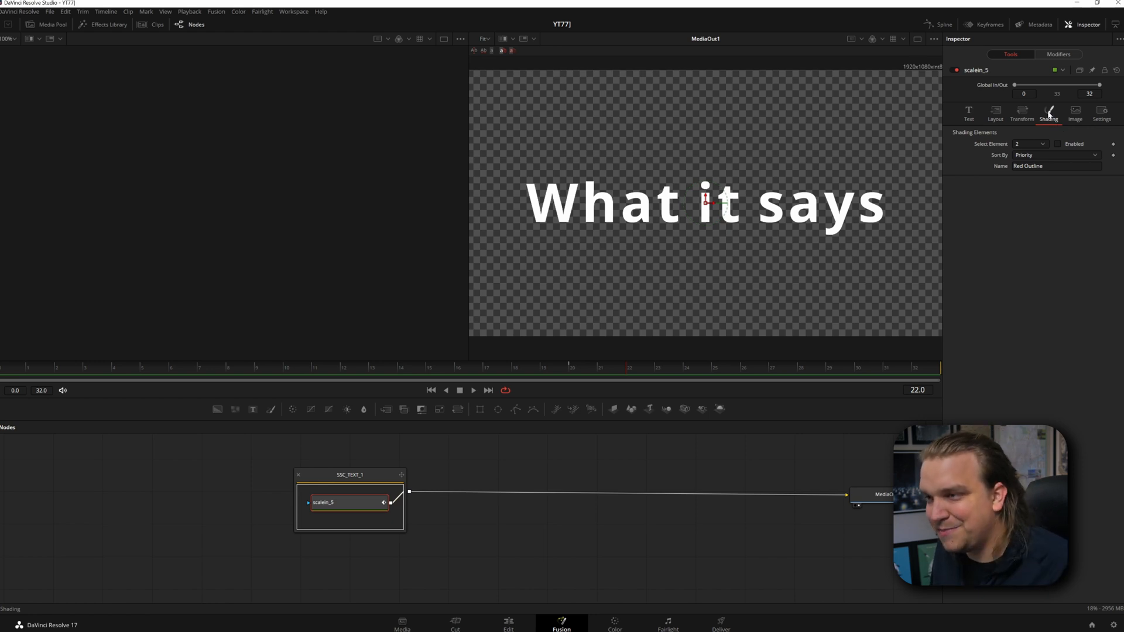
pyautogui.click(1043, 144)
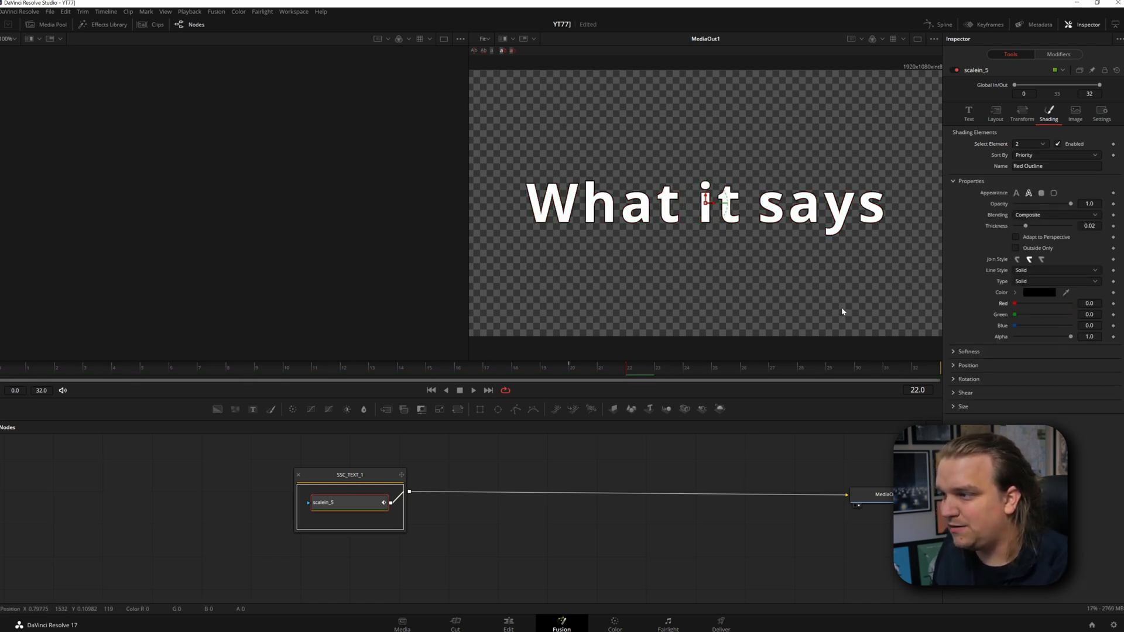
pyautogui.moveTo(1026, 226); pyautogui.dragTo(1040, 226)
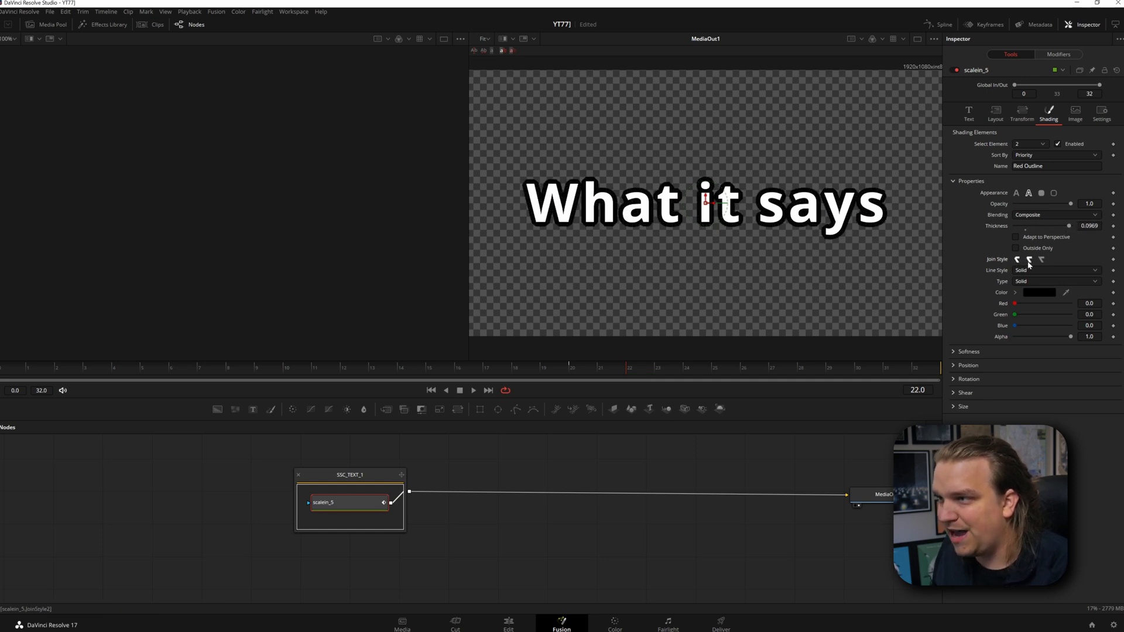
pyautogui.click(1028, 144)
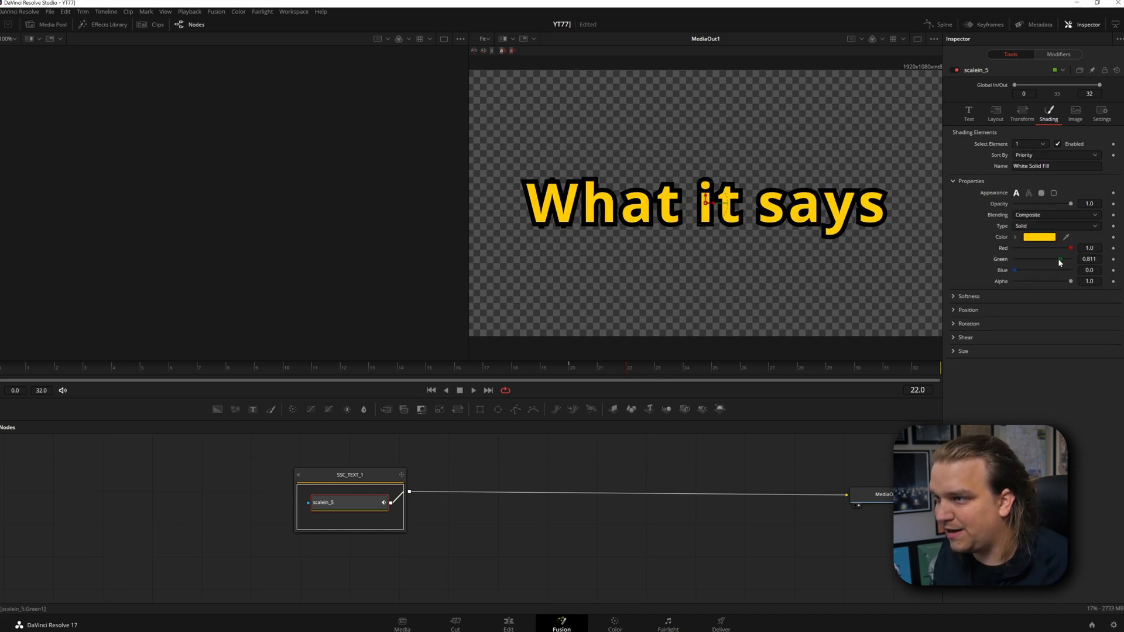
pyautogui.moveTo(1059, 259); pyautogui.dragTo(1067, 258)
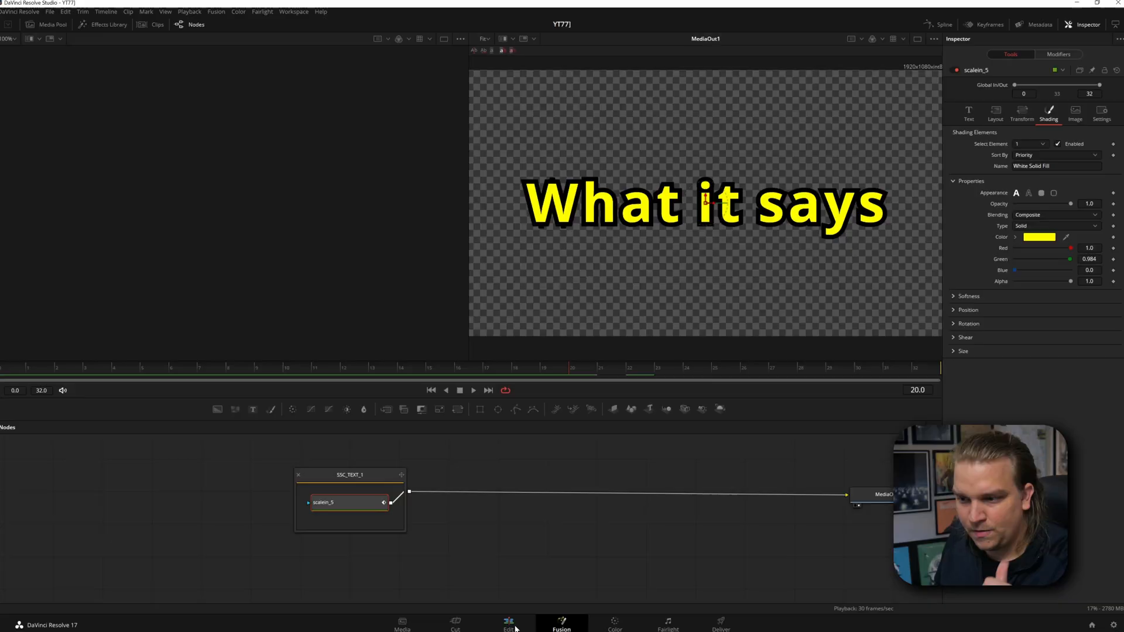
# Expand the second title's SSC_TEXT_3 group and select shading element 2 of Text1_2_2
pyautogui.click(508, 625)
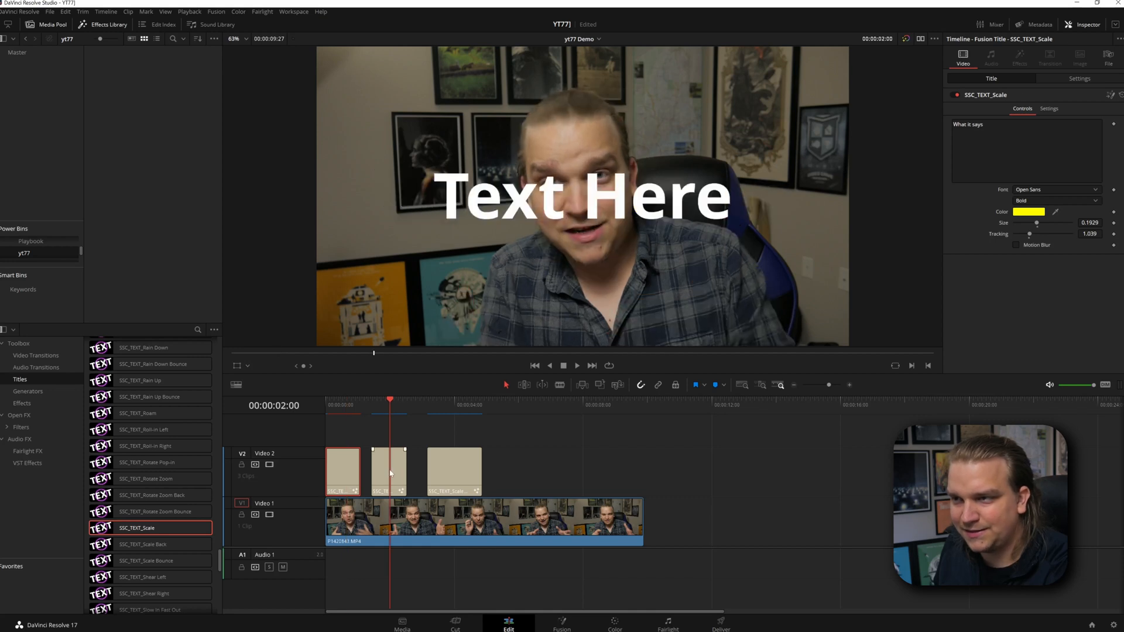
pyautogui.click(387, 471)
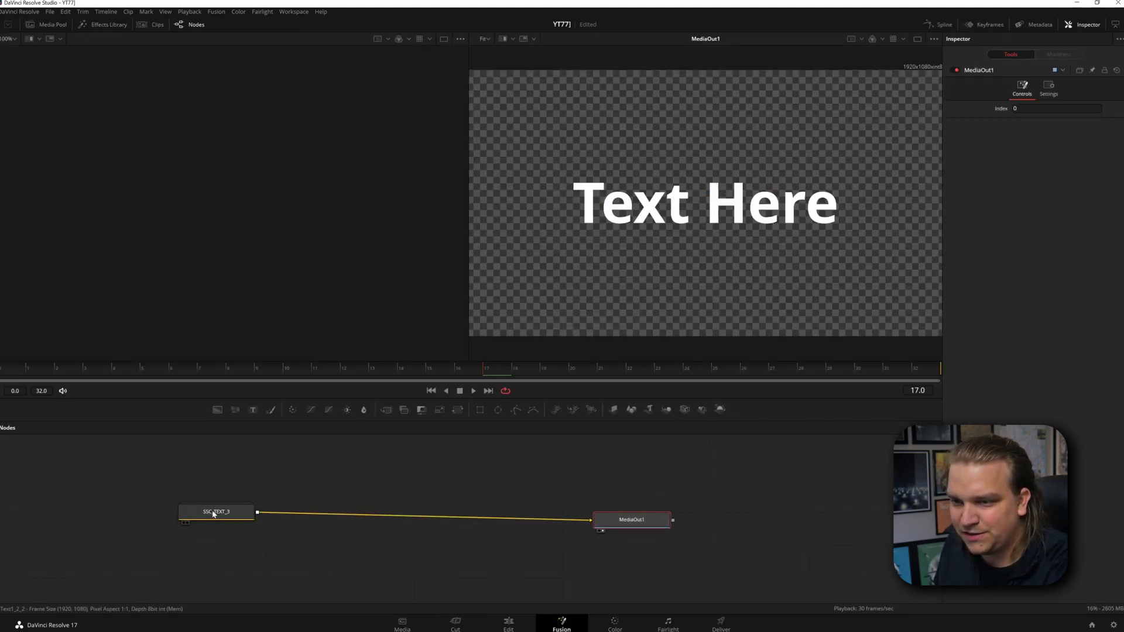
pyautogui.doubleClick(216, 513)
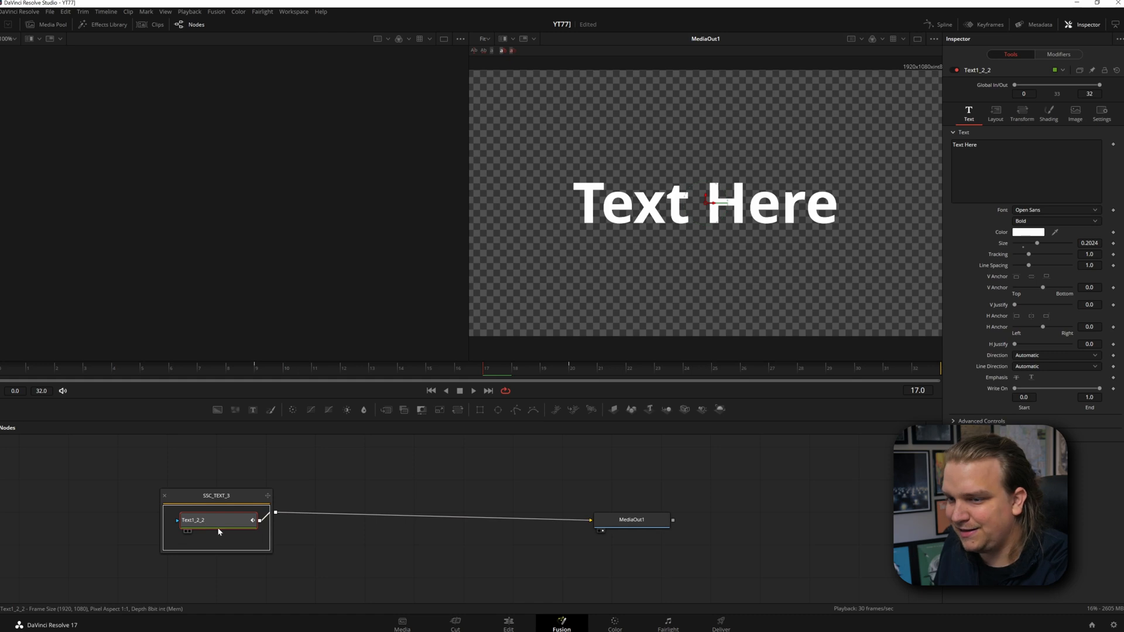
pyautogui.click(1047, 114)
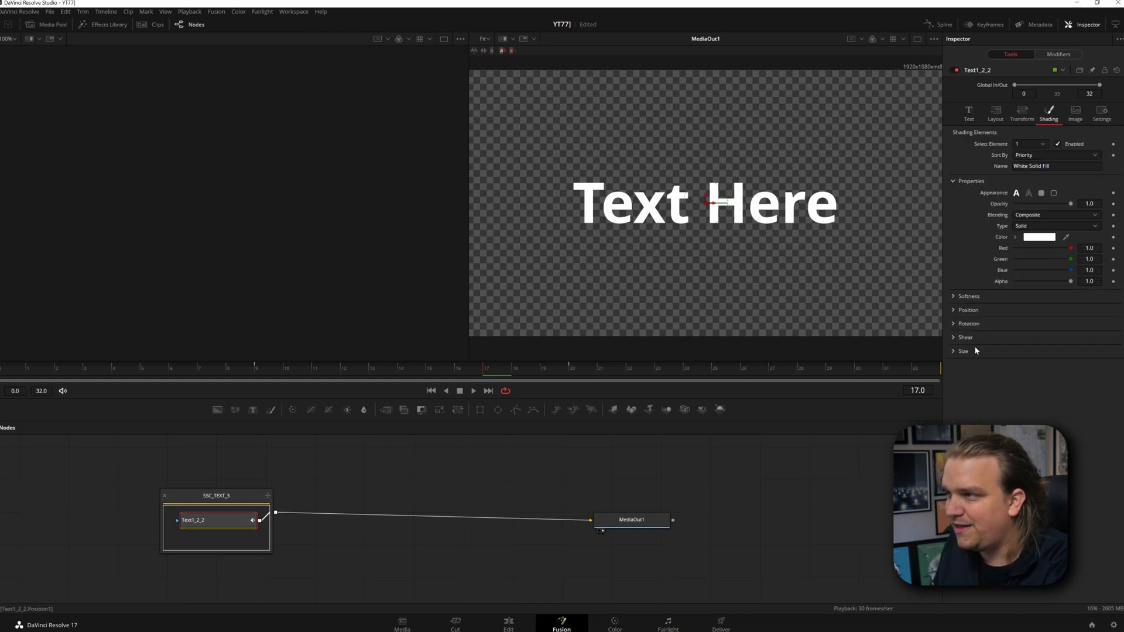
pyautogui.click(1034, 144)
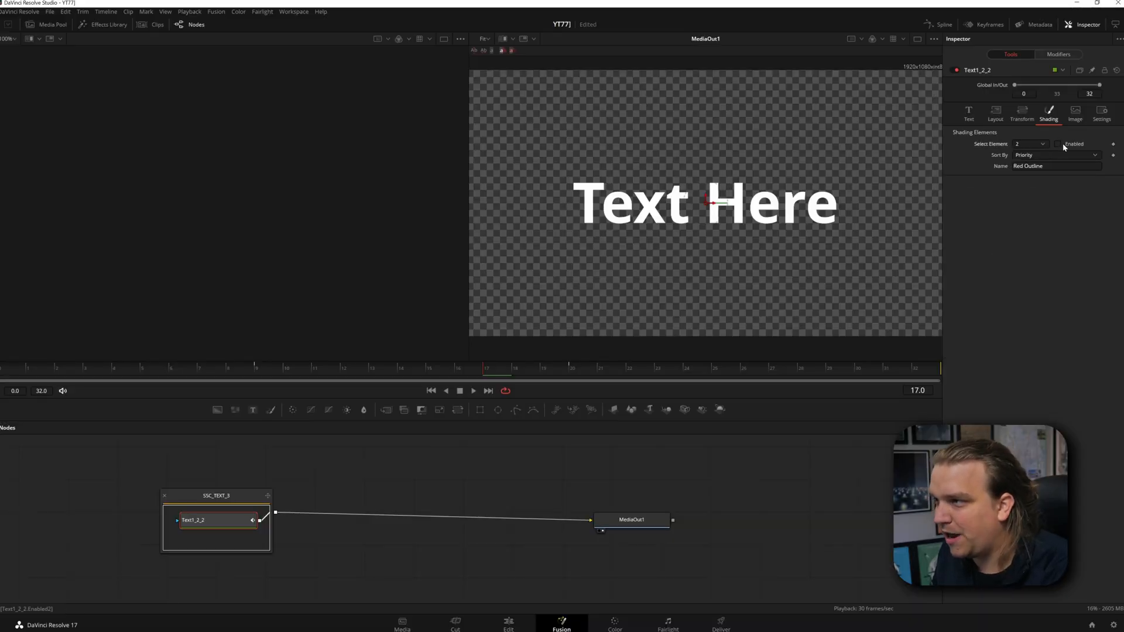
# Enable shading element 2 as a teal block covering each word
pyautogui.click(1061, 144)
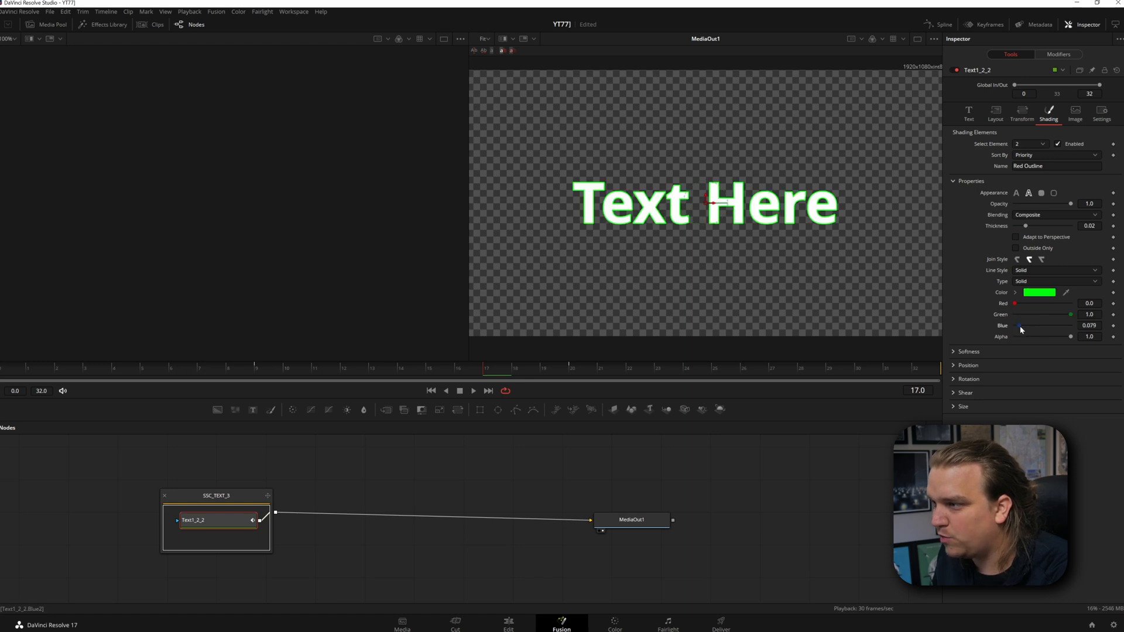
pyautogui.moveTo(1021, 325); pyautogui.dragTo(1052, 325)
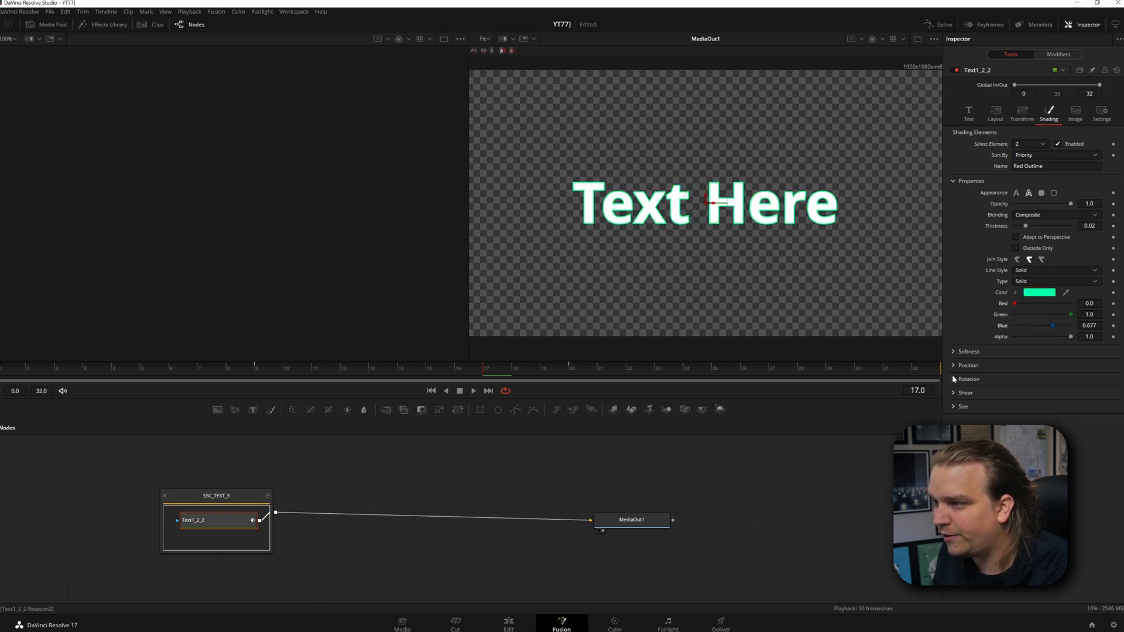
pyautogui.click(968, 365)
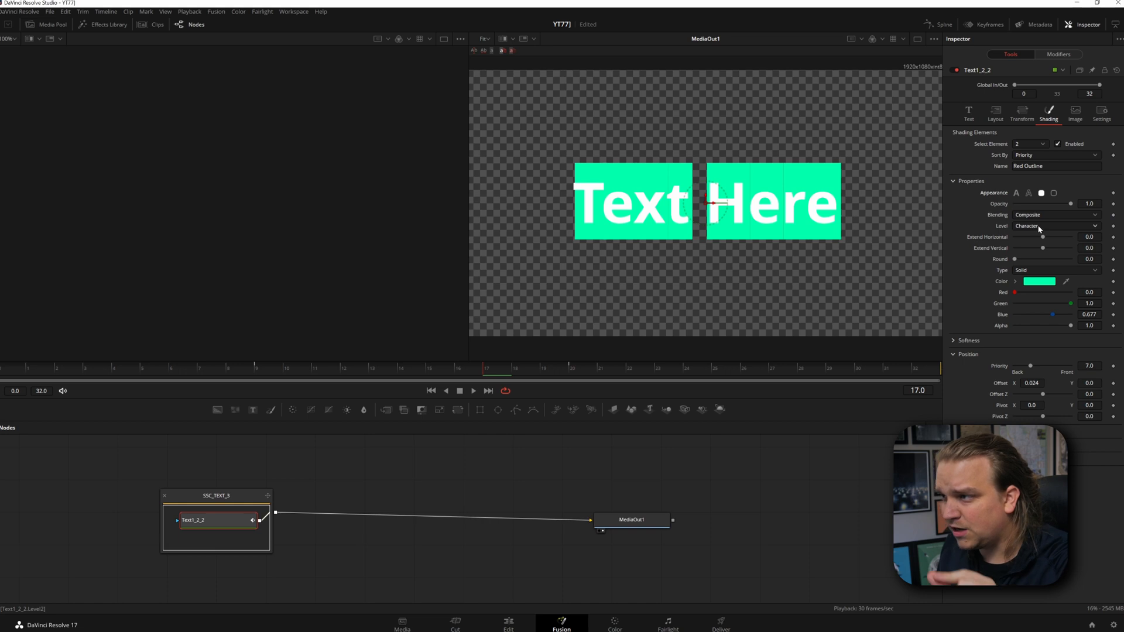
pyautogui.click(1056, 225)
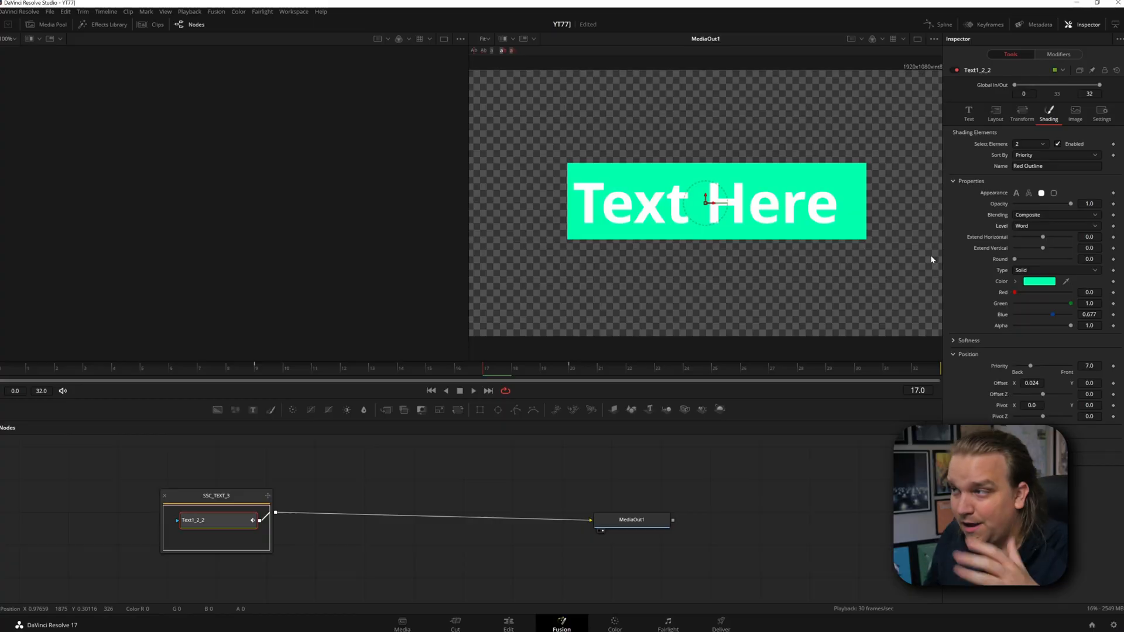
pyautogui.click(968, 111)
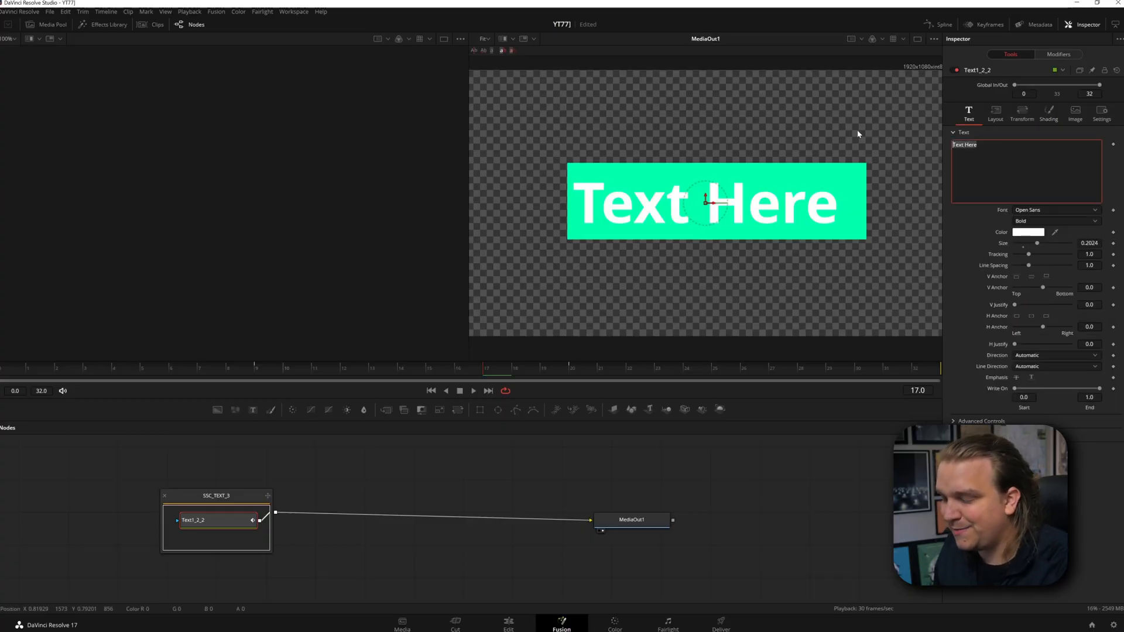
# Retype the title as 'to the text', offset element 2 as a letter echo, and enable element 5 as blue character blocks
pyautogui.write('to the')
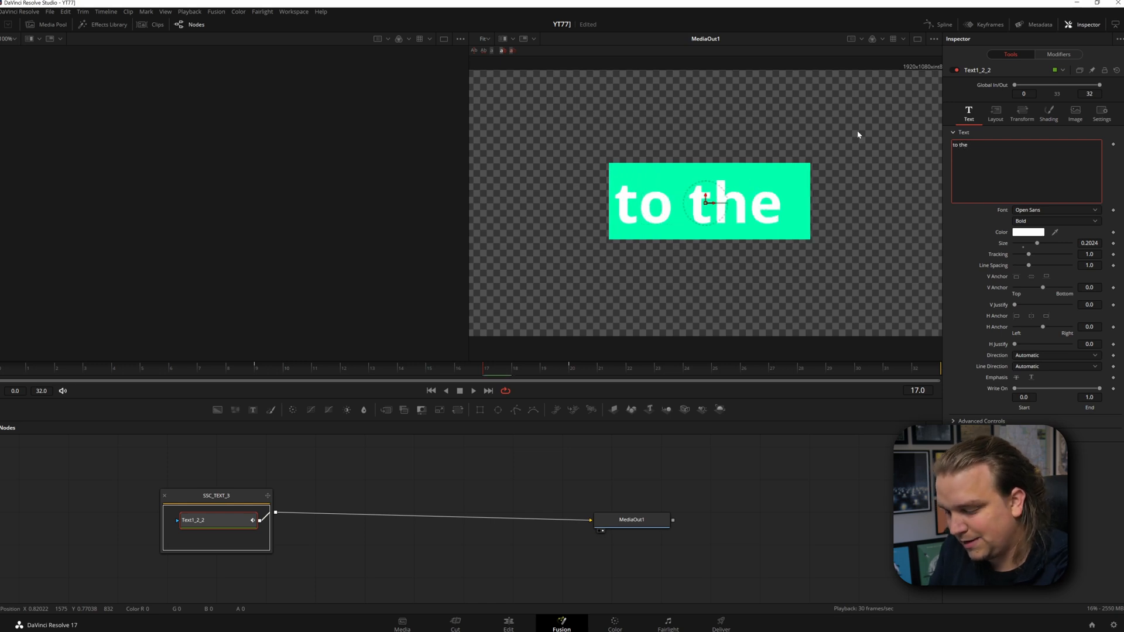
pyautogui.click(1048, 112)
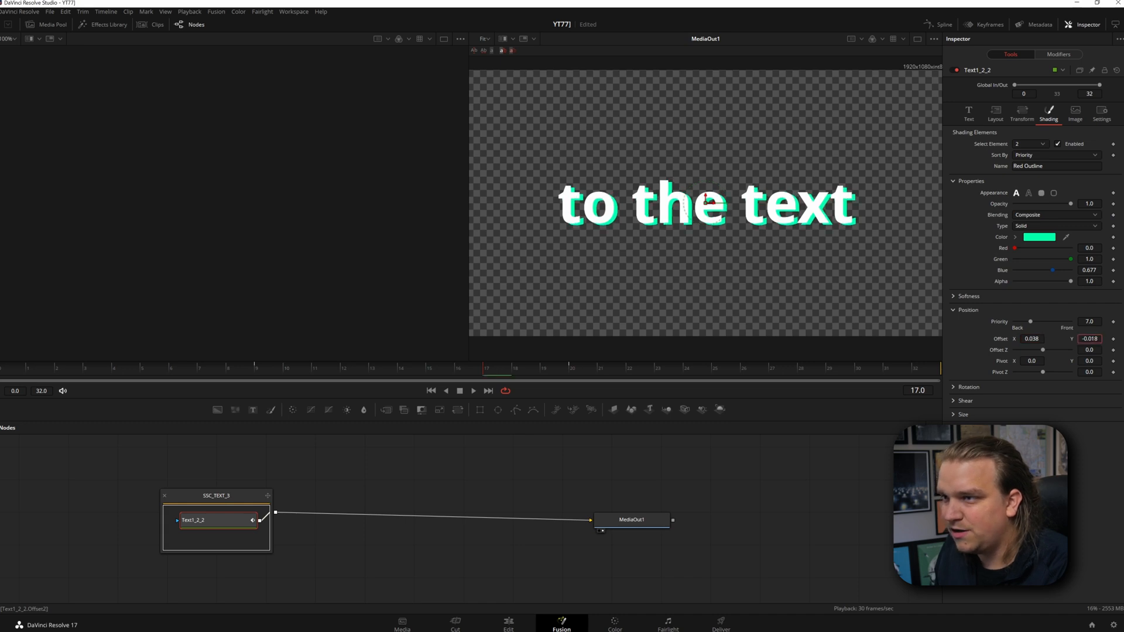
pyautogui.click(1029, 143)
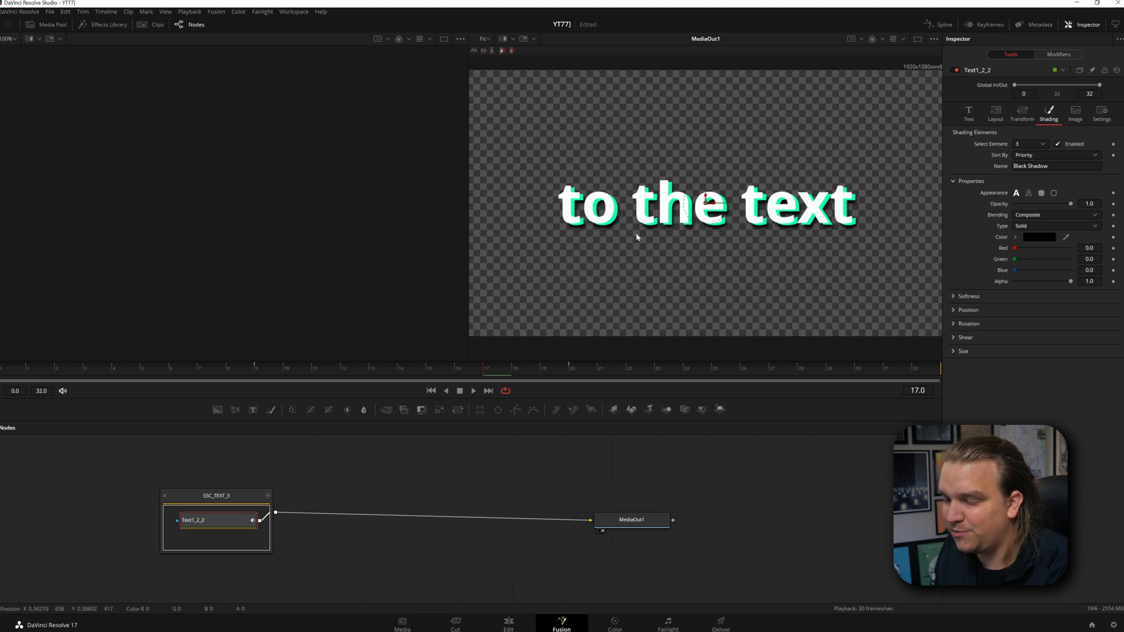
pyautogui.click(1038, 144)
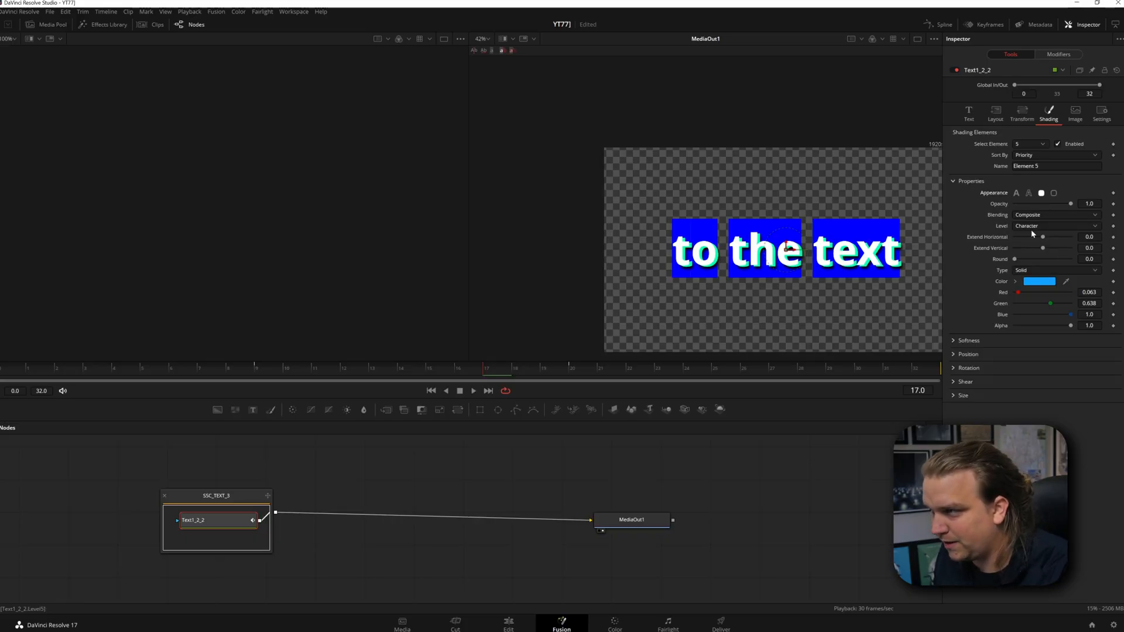
pyautogui.click(967, 354)
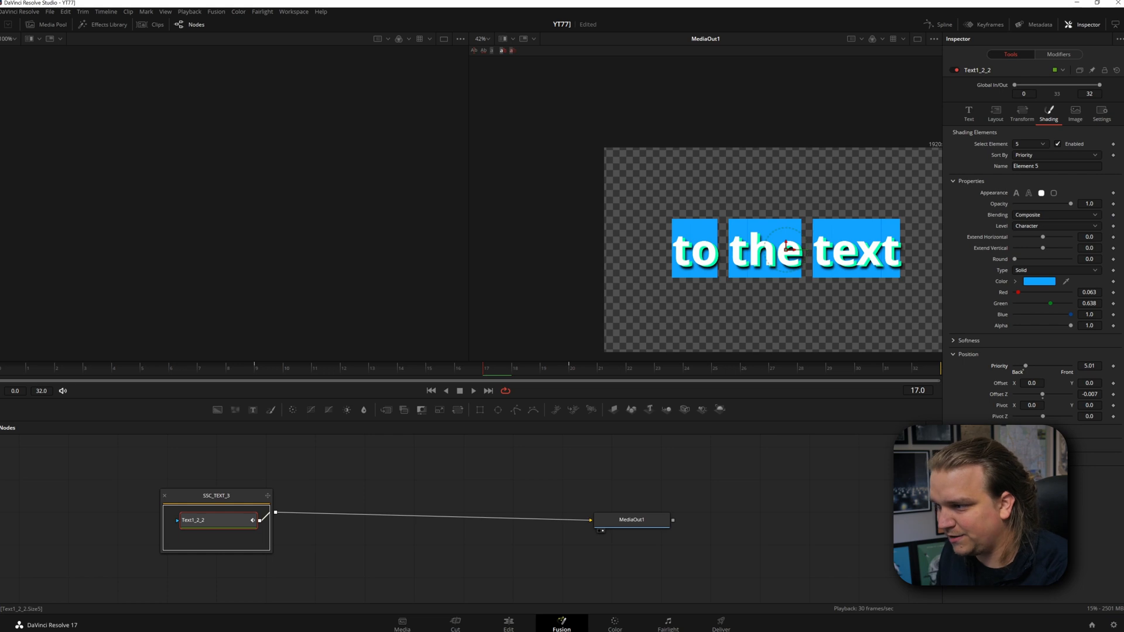
# Set shading element 5's Level to Line and retype the title as 'stretches'
pyautogui.click(1044, 143)
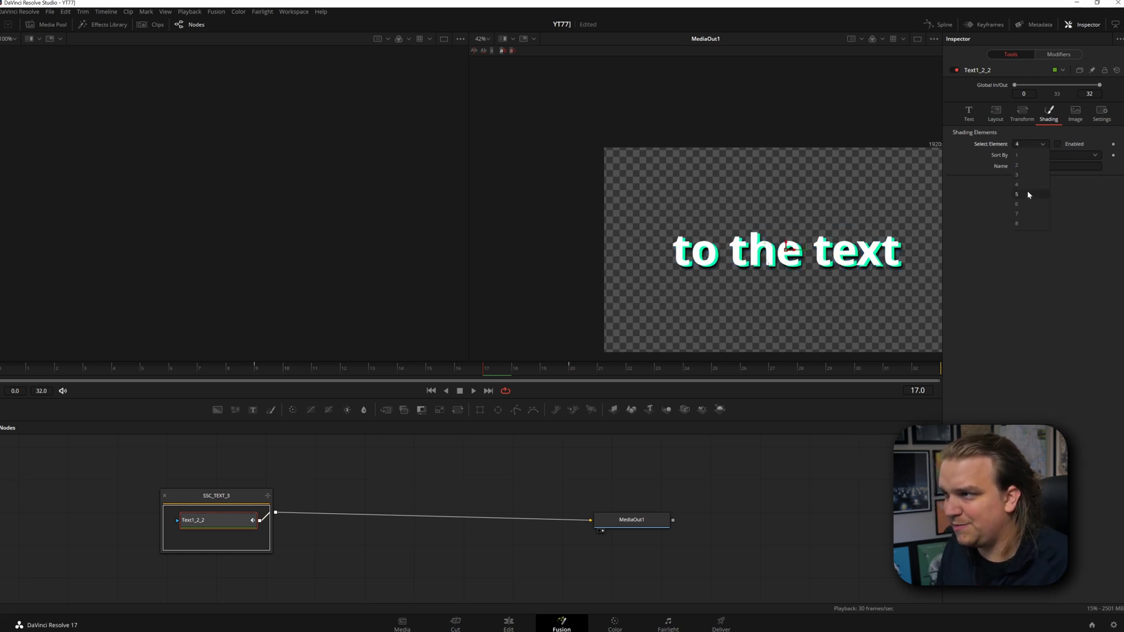
pyautogui.click(1014, 193)
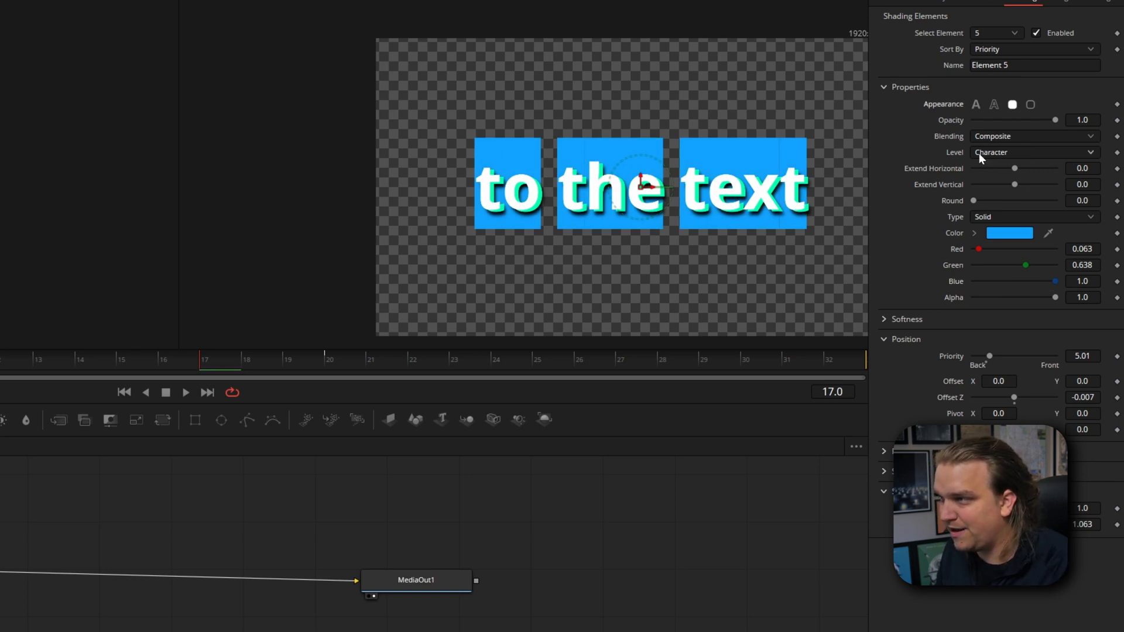
pyautogui.click(1034, 153)
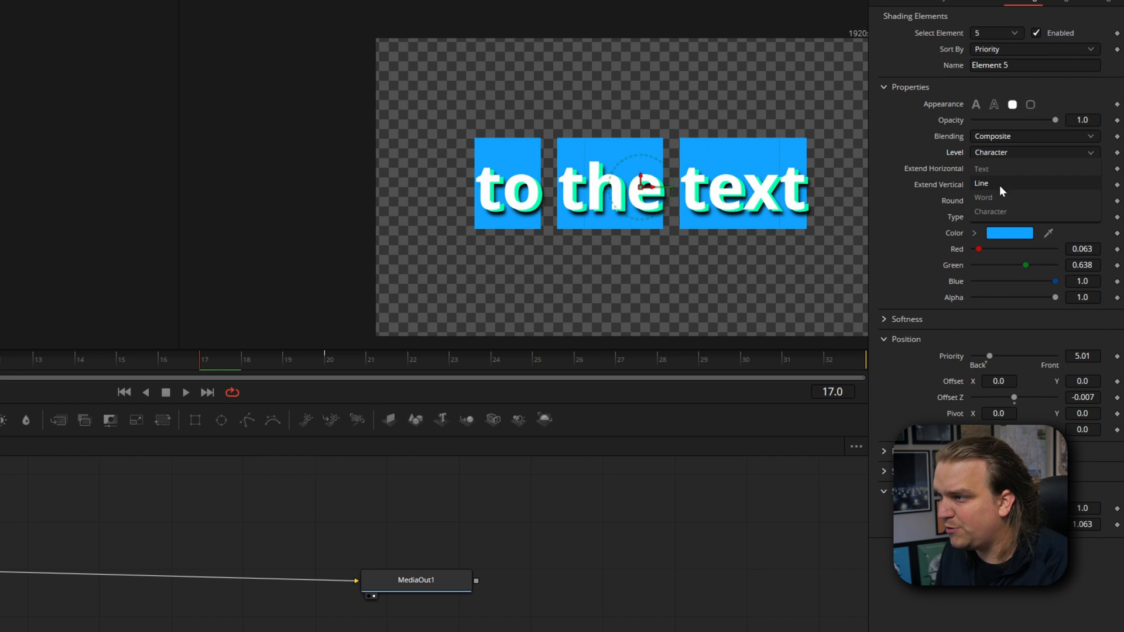
pyautogui.click(980, 184)
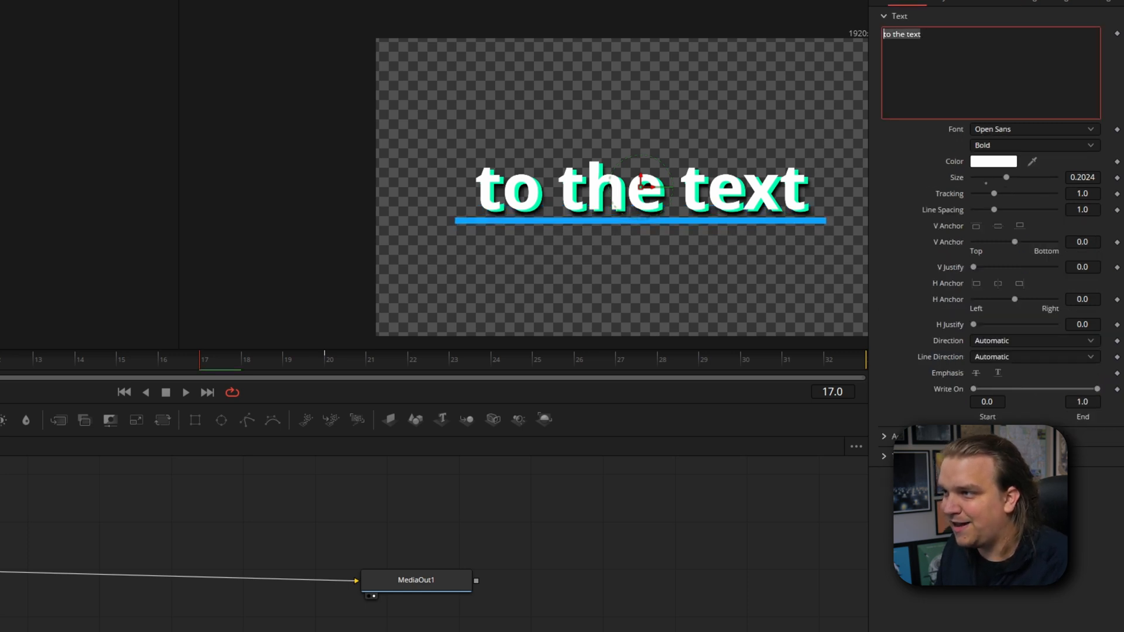
pyautogui.write('stretches')
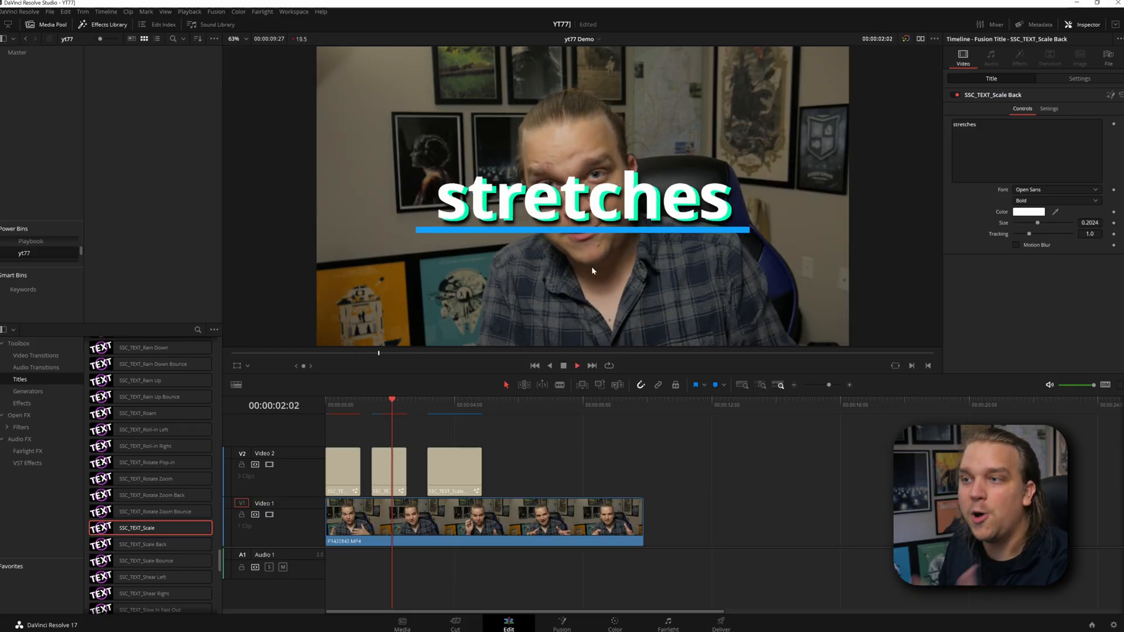
# Select the SSC_TEXT_Scale Bounce clip on V2 and open it in Fusion
pyautogui.click(460, 400)
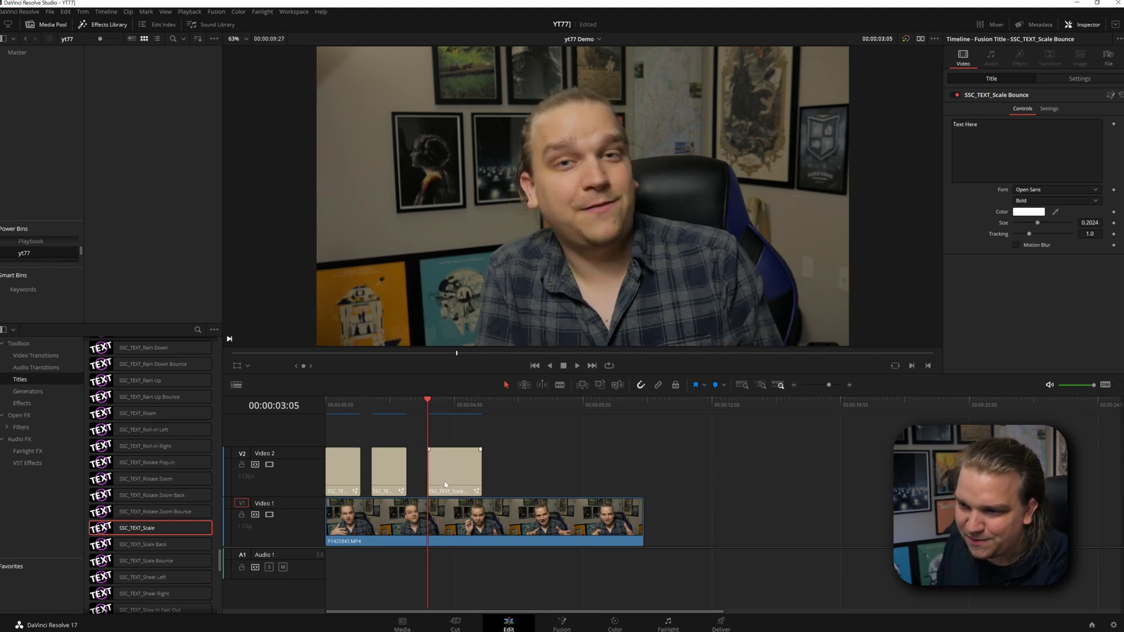
pyautogui.click(452, 471)
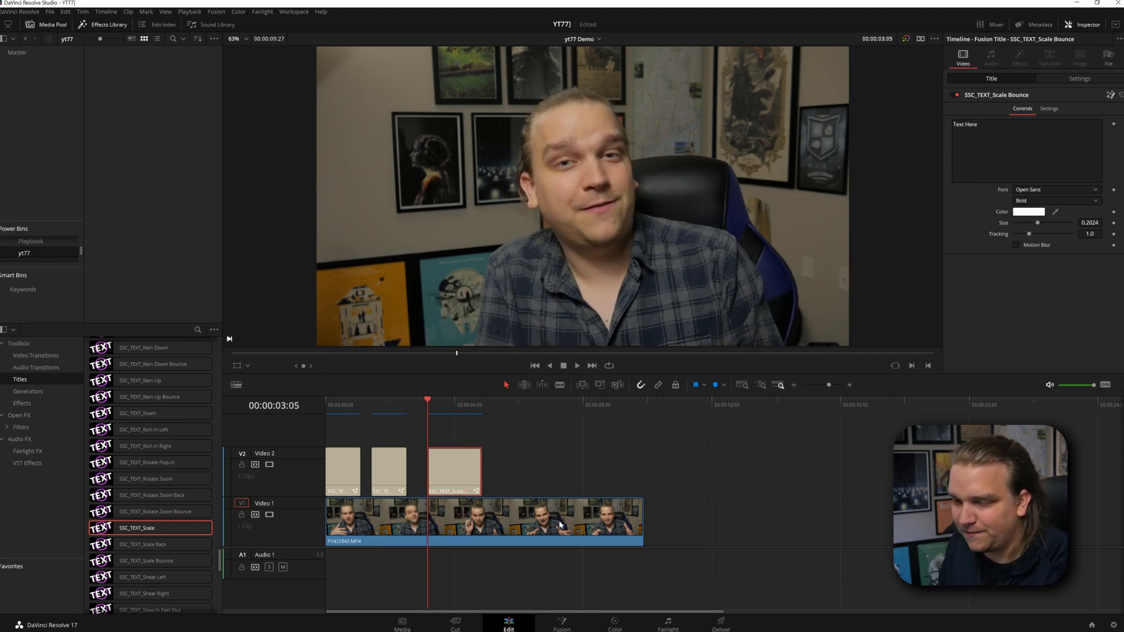
pyautogui.click(561, 623)
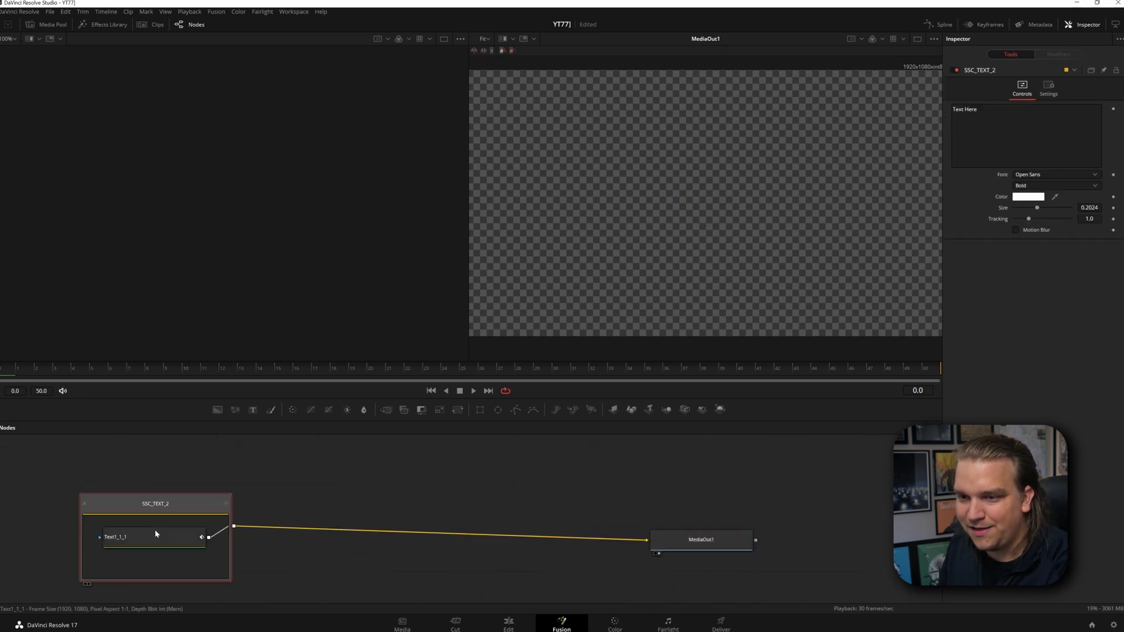
# Type 'see this' and 'tada' on two lines in the Text+ node and add character-level styling
pyautogui.click(1053, 56)
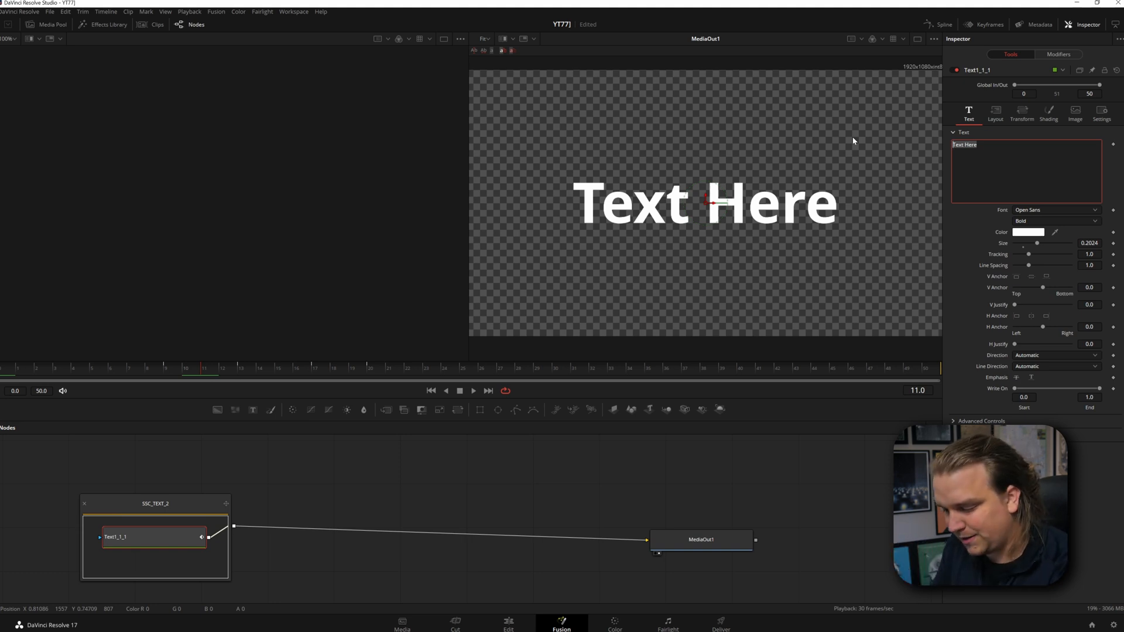
pyautogui.write('see this')
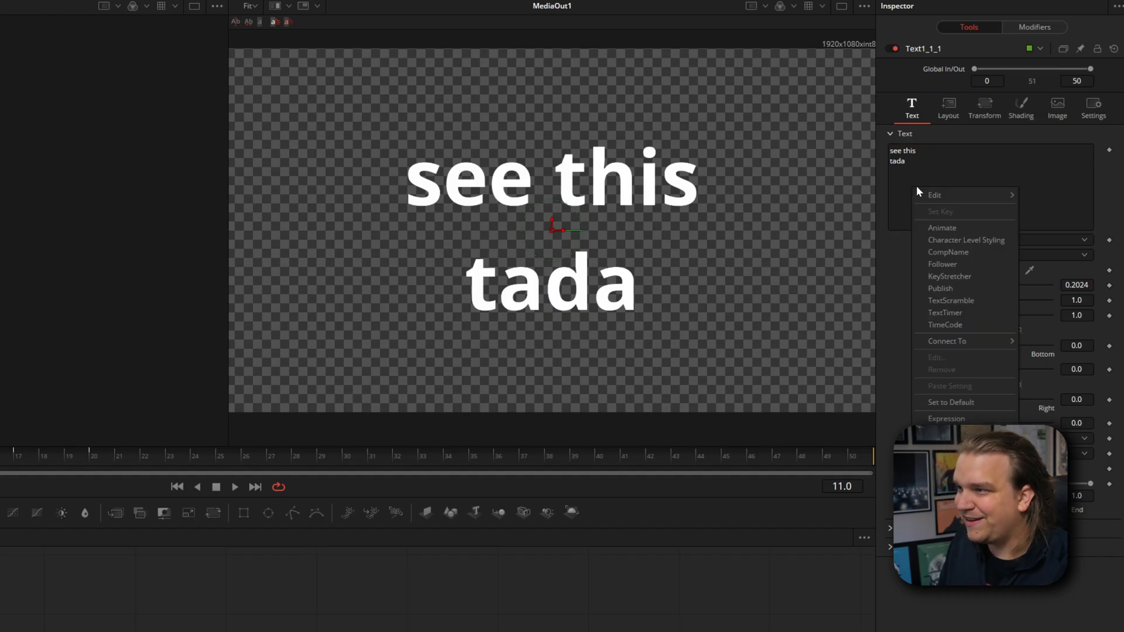
pyautogui.moveTo(951, 240)
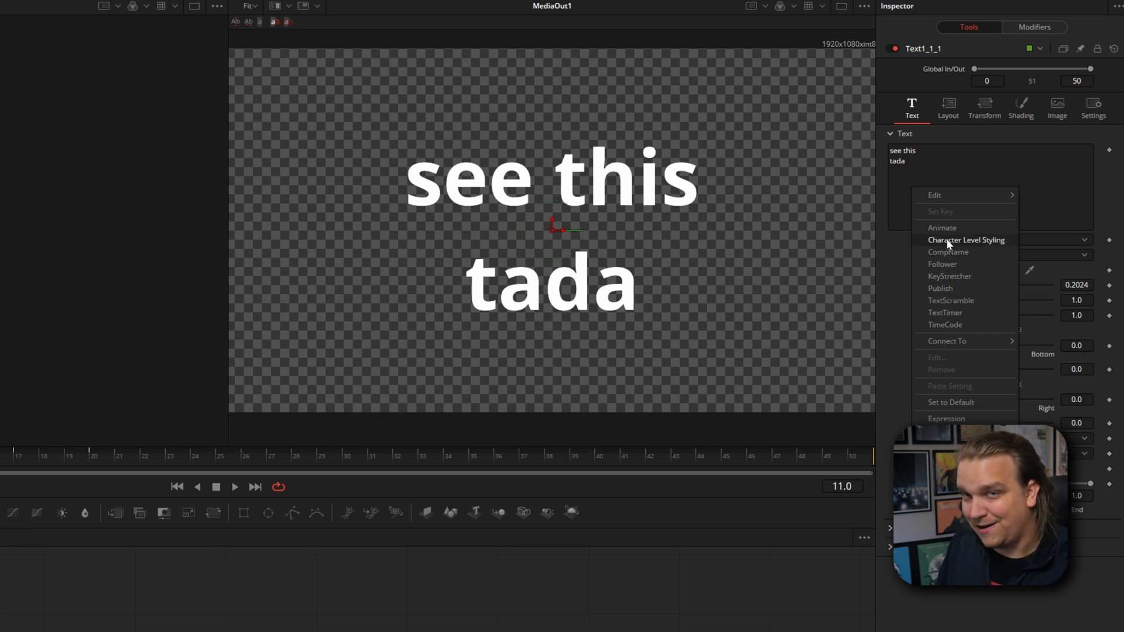
pyautogui.click(965, 240)
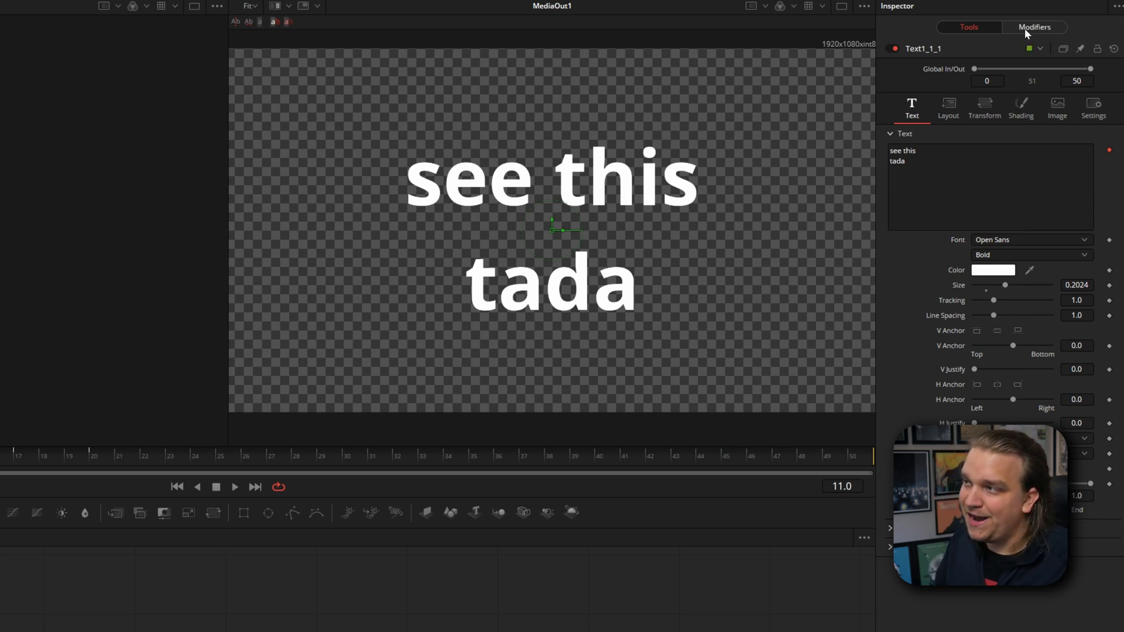
# In the CharacterLevelStyling modifier, retype the title in capitals as 'SEE THIS / TADA'
pyautogui.click(1037, 27)
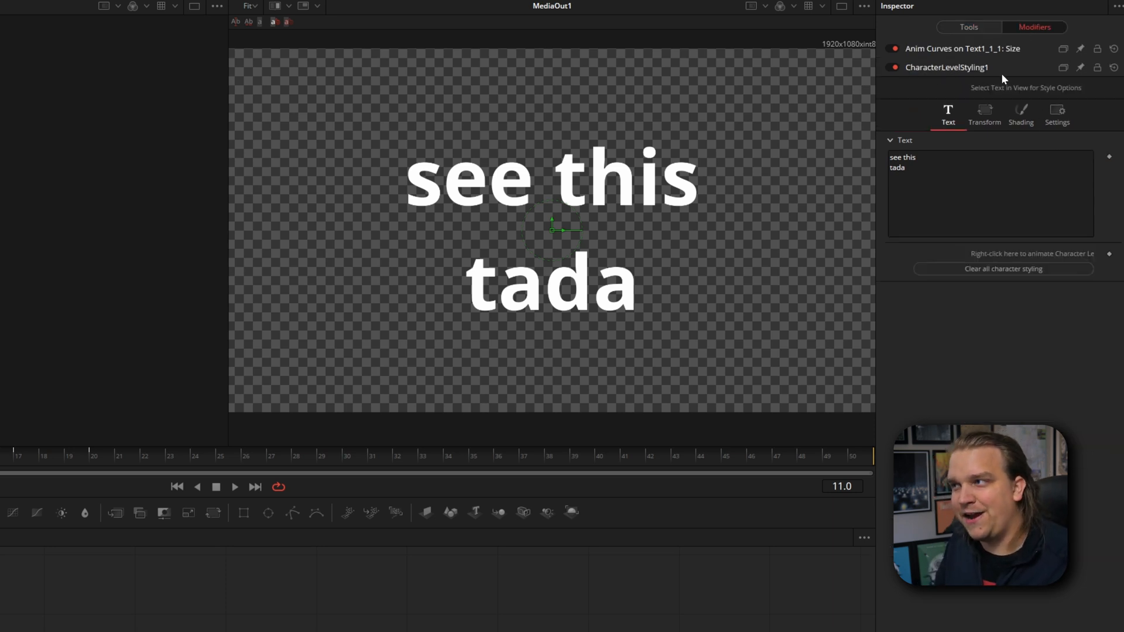
pyautogui.moveTo(779, 257)
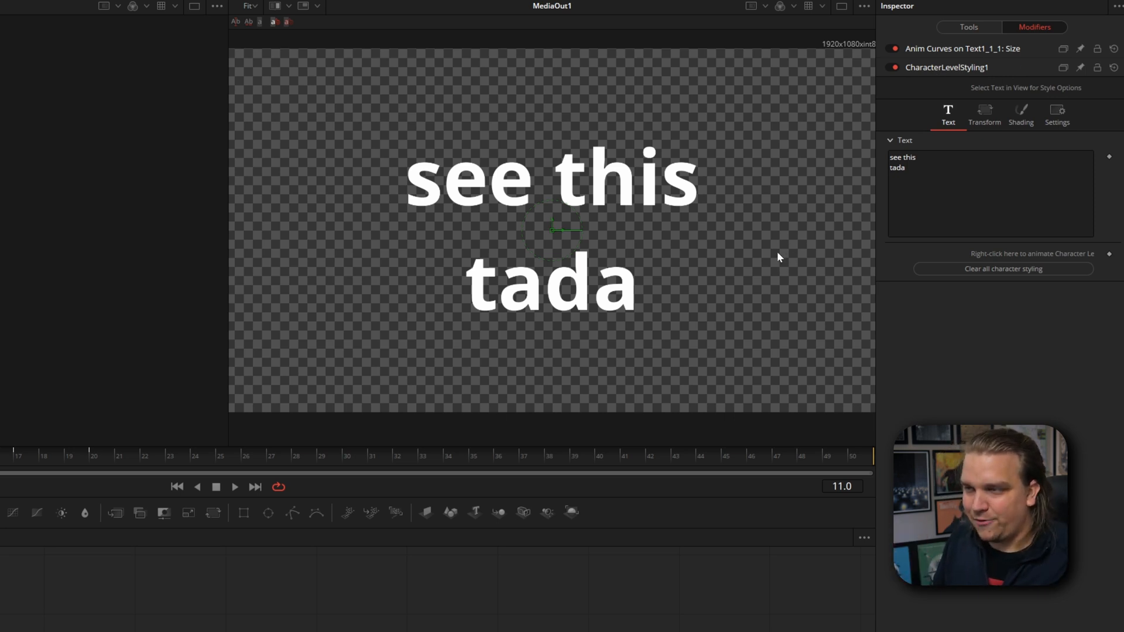
pyautogui.write('SEE THIS')
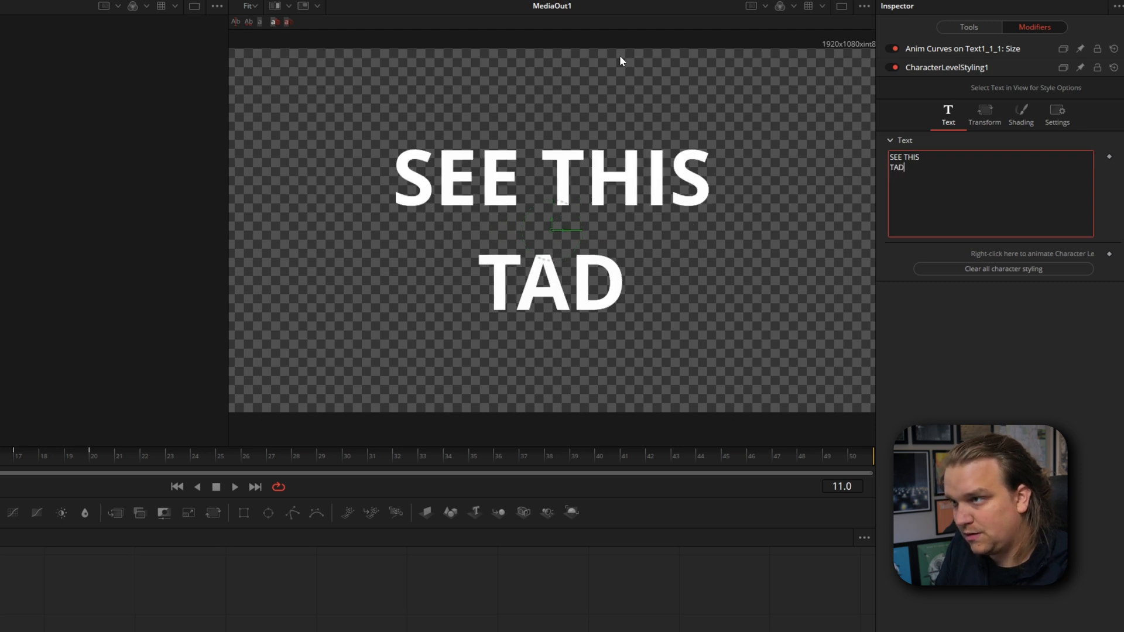
pyautogui.write('A')
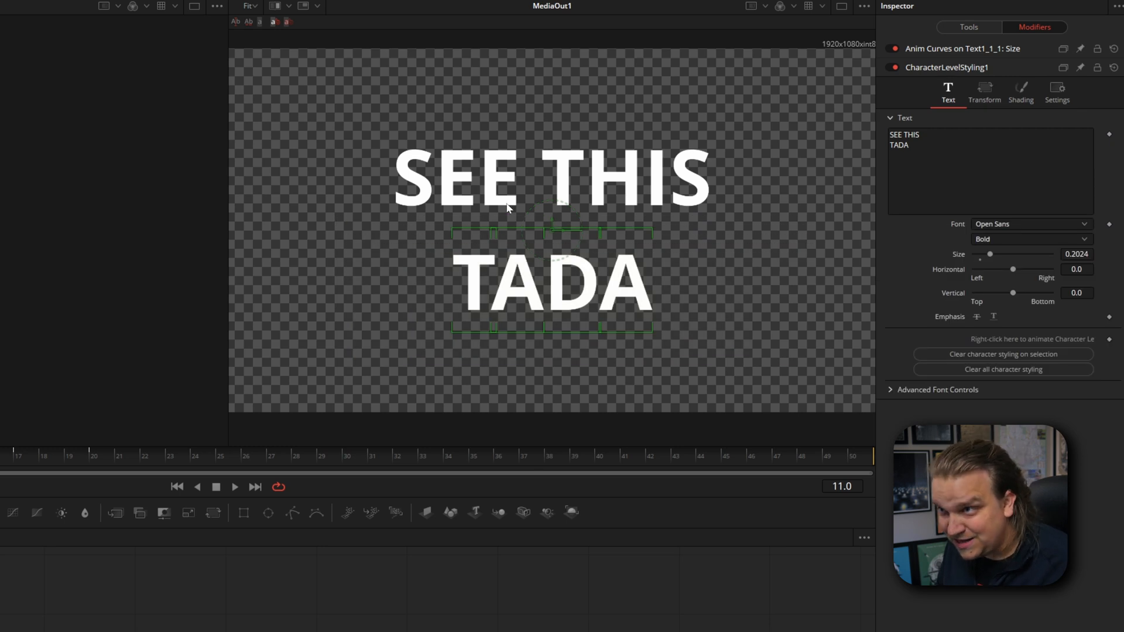
pyautogui.moveTo(629, 308)
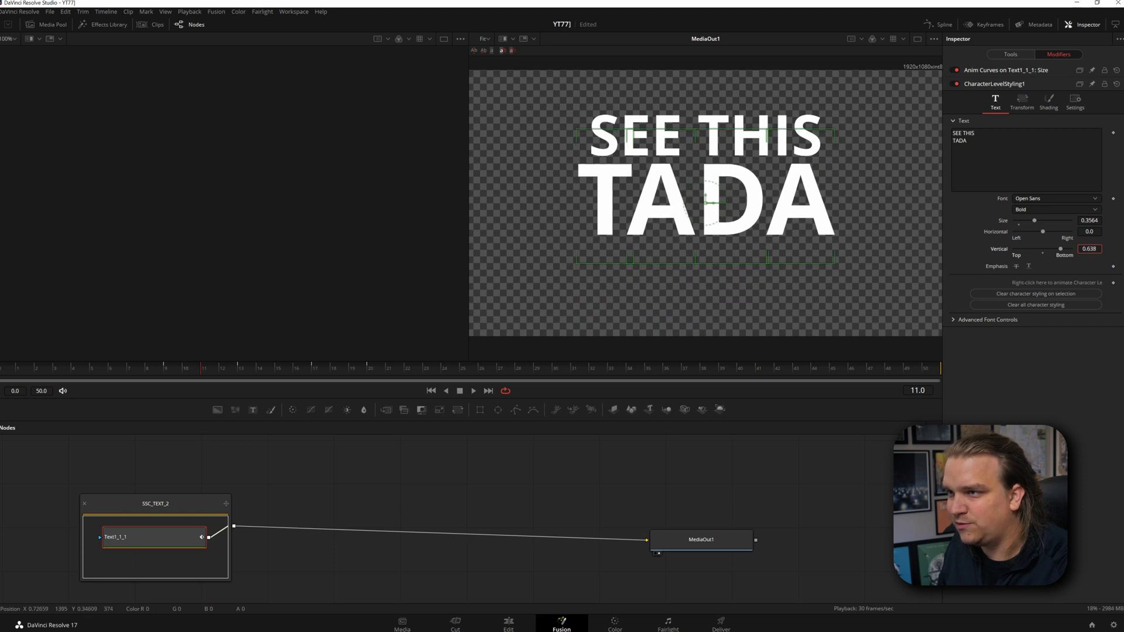
# Lower the title with Center Y, widen SEE THIS character spacing, and apply negative Shear Y
pyautogui.click(1016, 54)
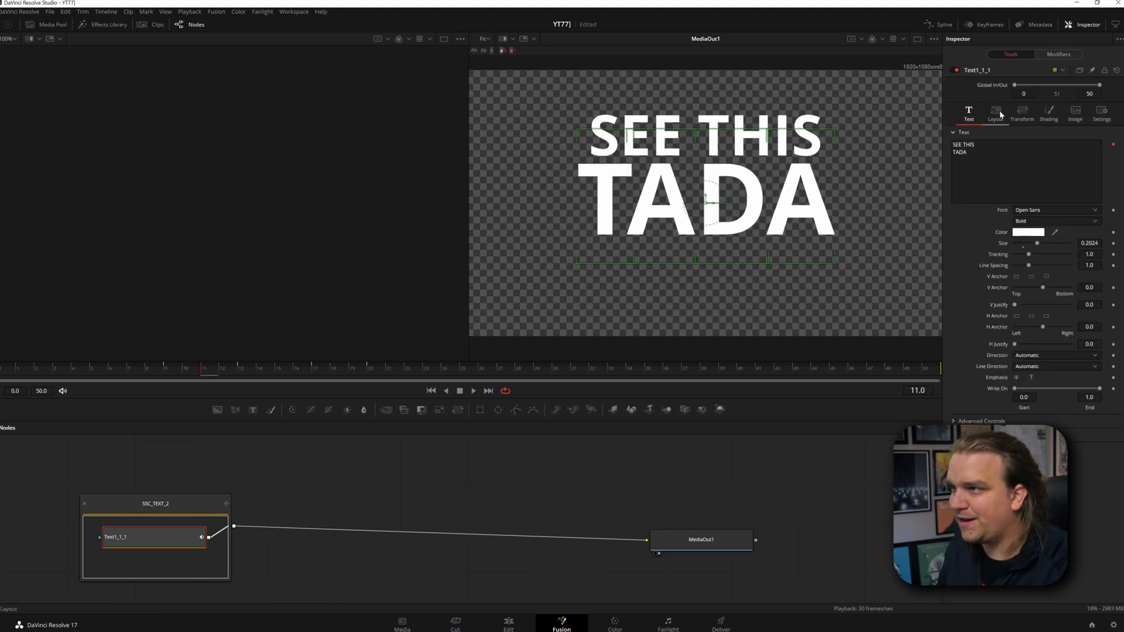
pyautogui.click(995, 112)
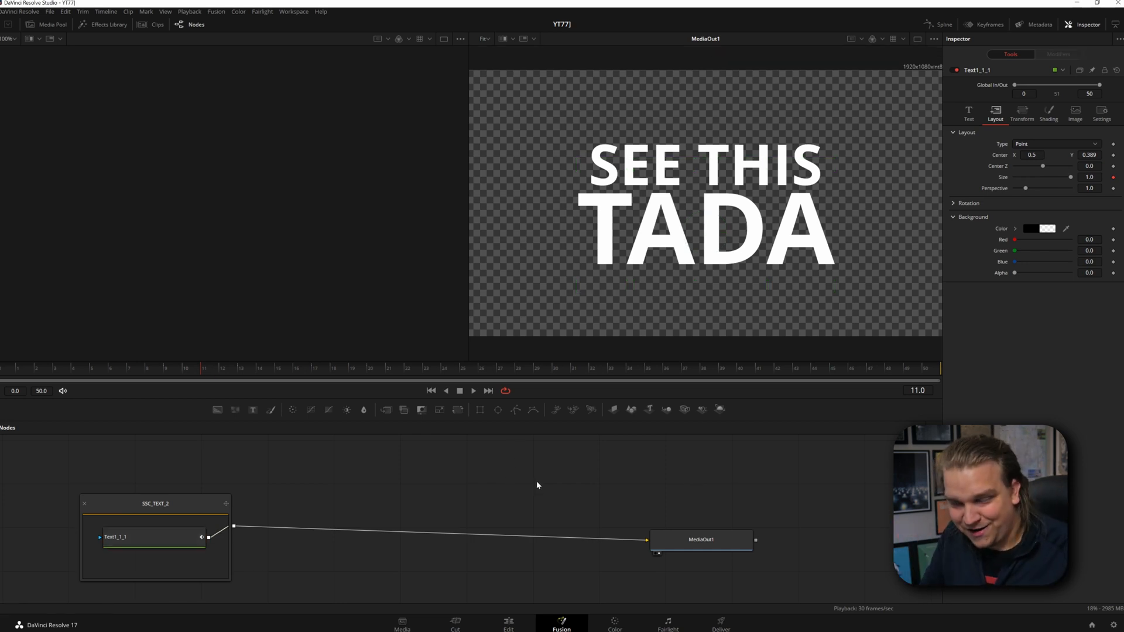
pyautogui.moveTo(769, 264)
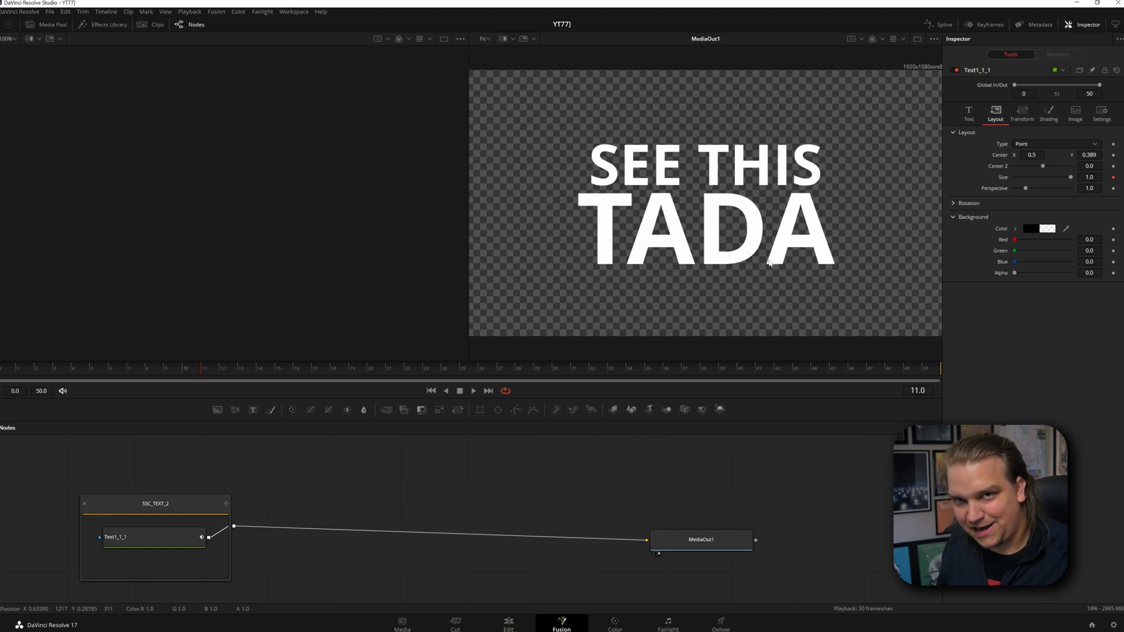
pyautogui.moveTo(846, 209)
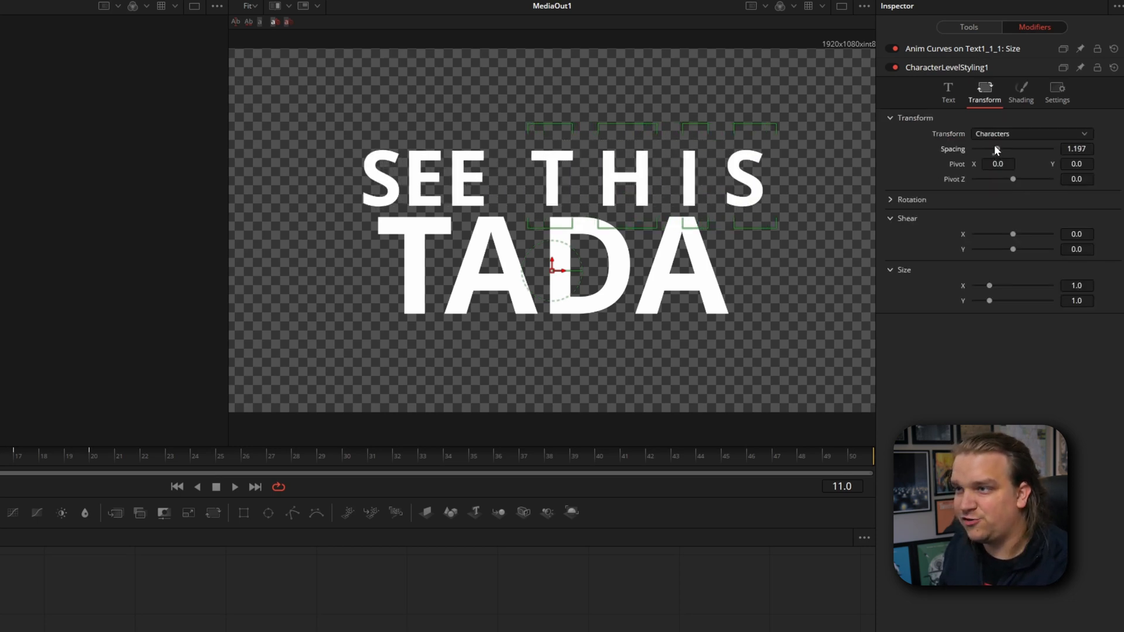
pyautogui.moveTo(996, 148); pyautogui.dragTo(999, 148)
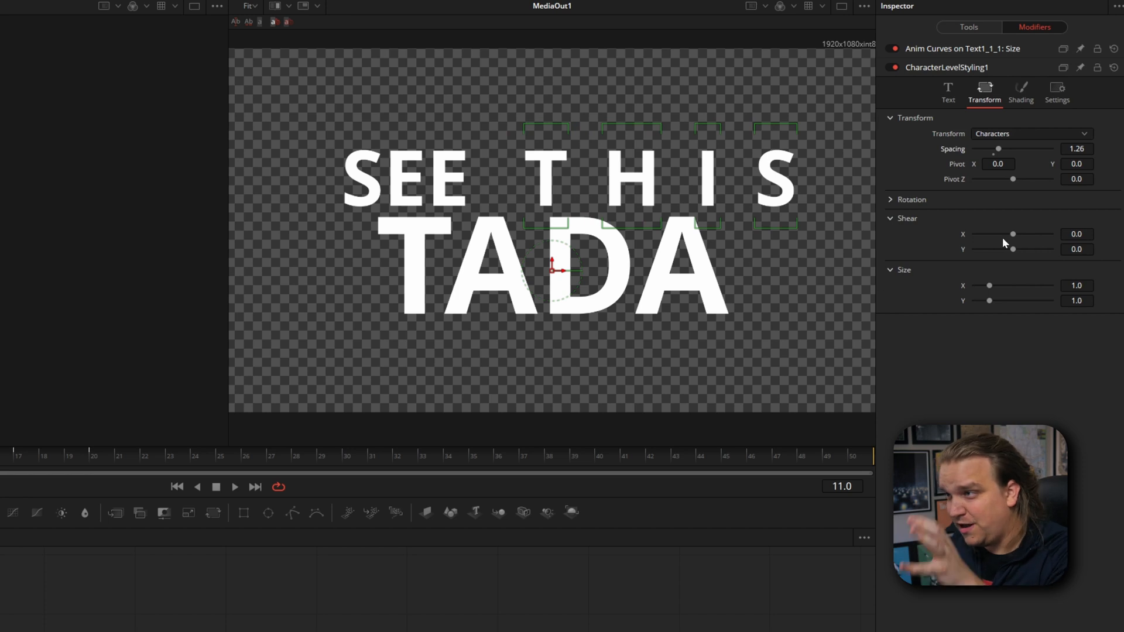
pyautogui.moveTo(1013, 248); pyautogui.dragTo(1002, 248)
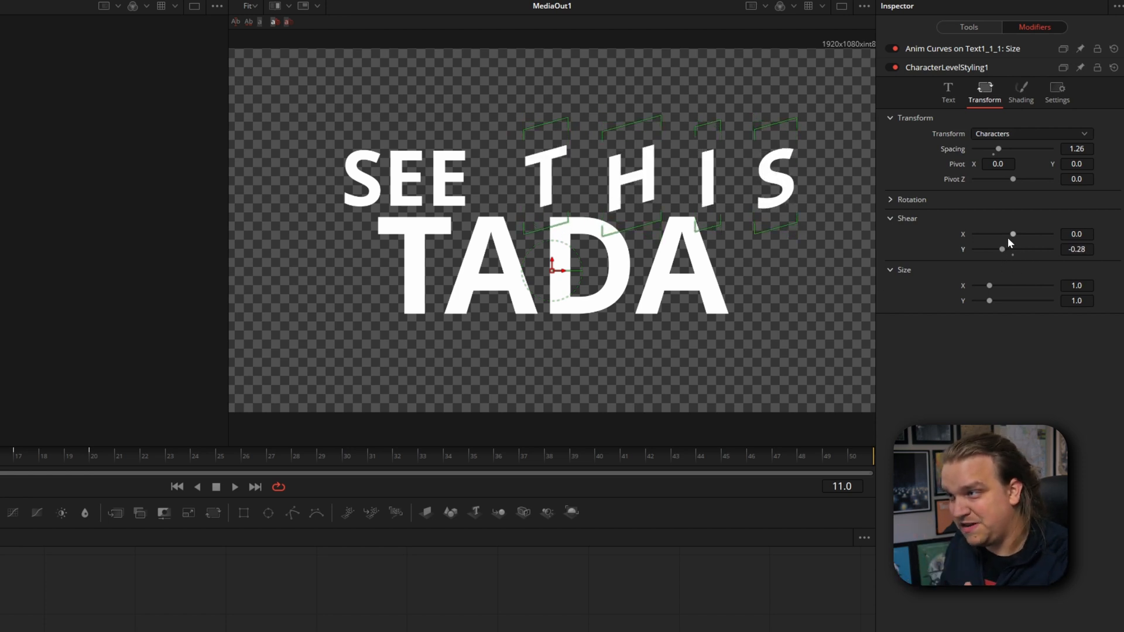
pyautogui.click(968, 27)
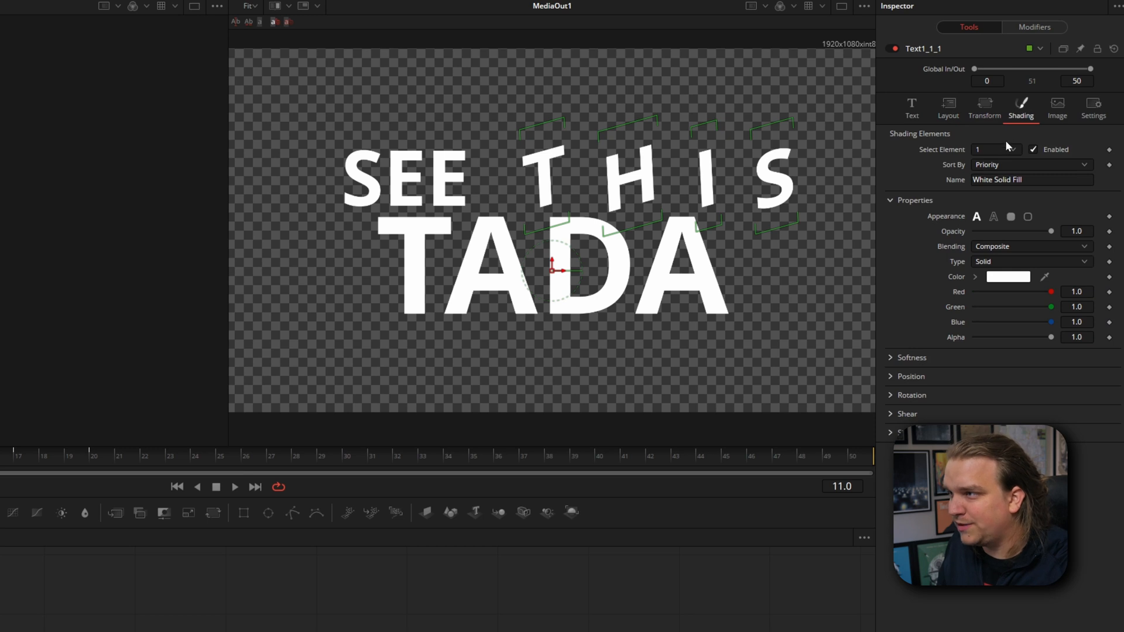
# Review the Black Shadow shading element, then return to the Edit page timeline
pyautogui.click(1011, 150)
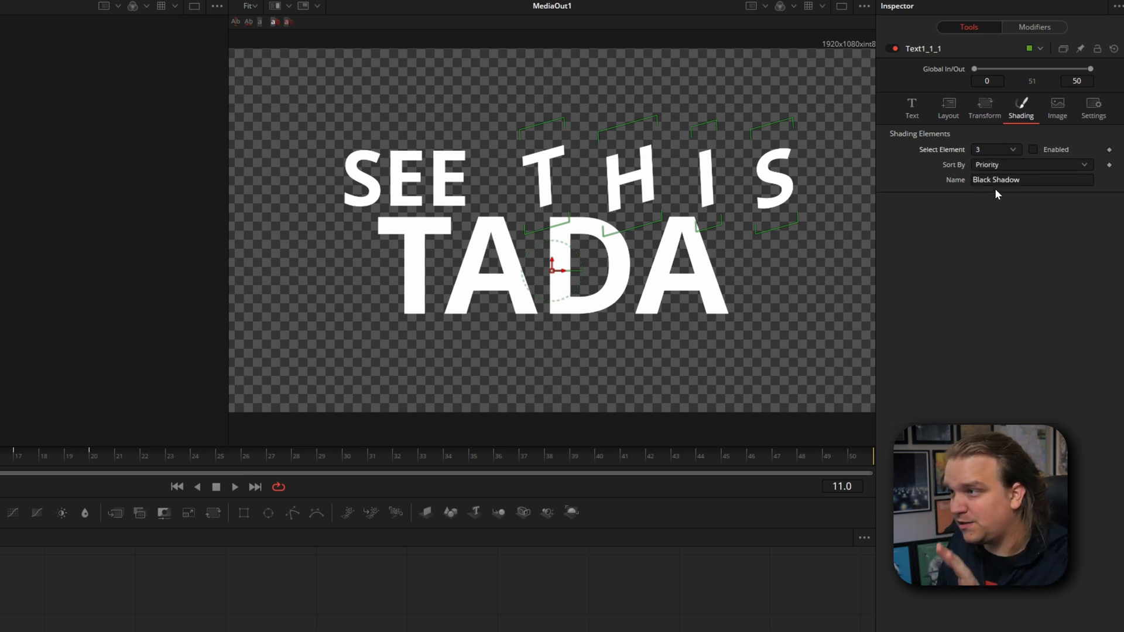
pyautogui.moveTo(935, 158)
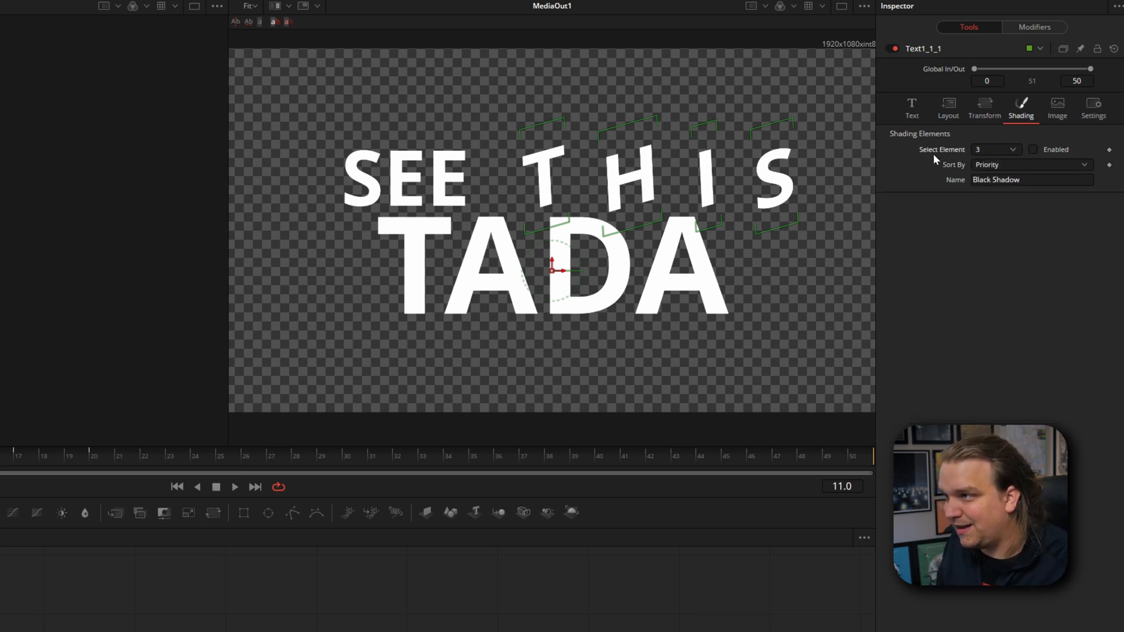
pyautogui.click(1037, 149)
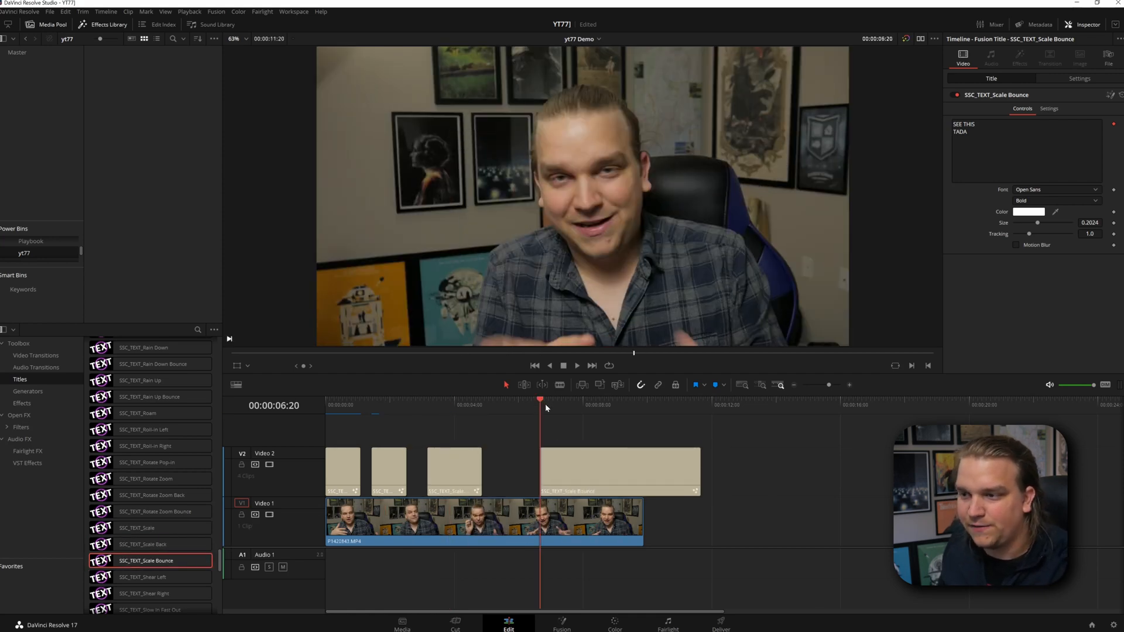
# Drag the SSC_TEXT_Scale Bounce title clip into the yt77 power bin
pyautogui.click(567, 408)
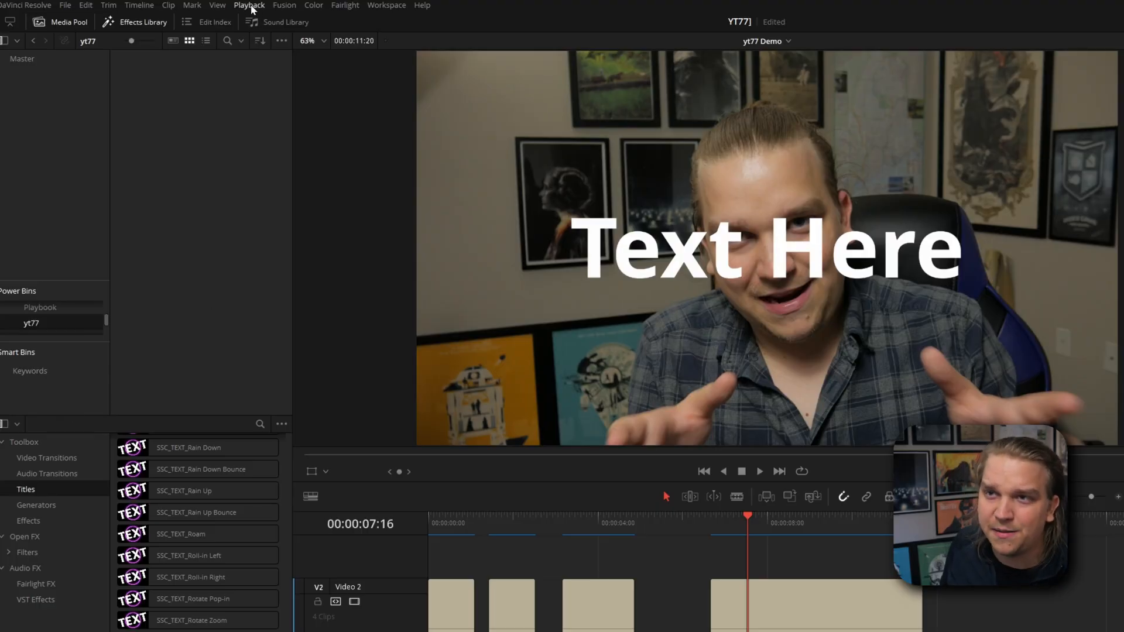
pyautogui.click(217, 5)
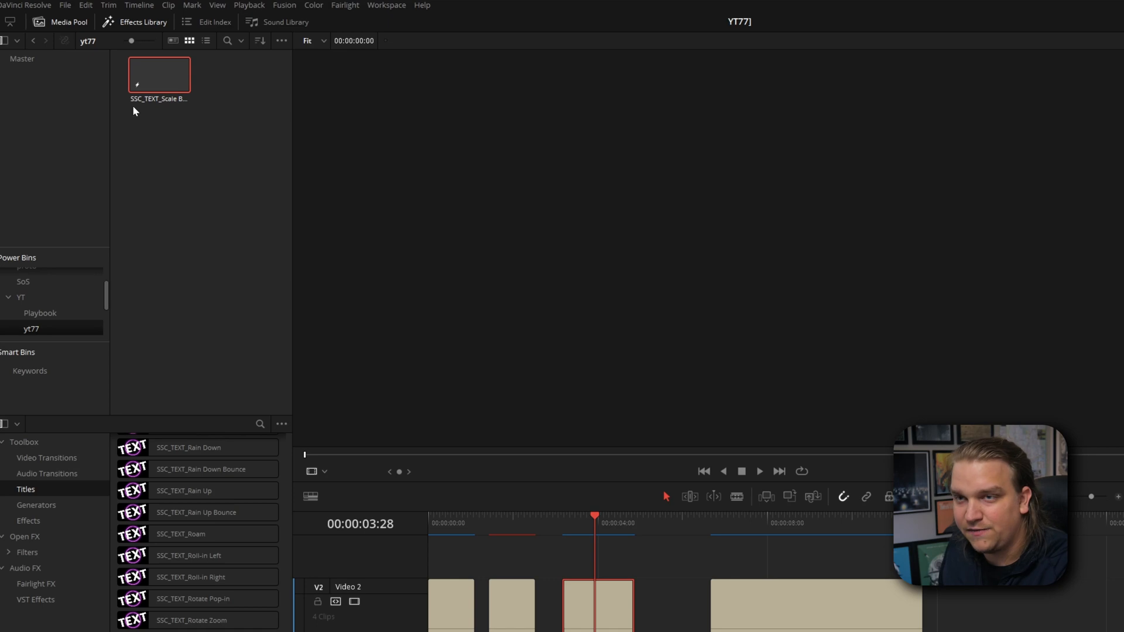
# Rename the saved title BEST PRESET 1 and create a new timeline named TADAAAAAA
pyautogui.write('BES')
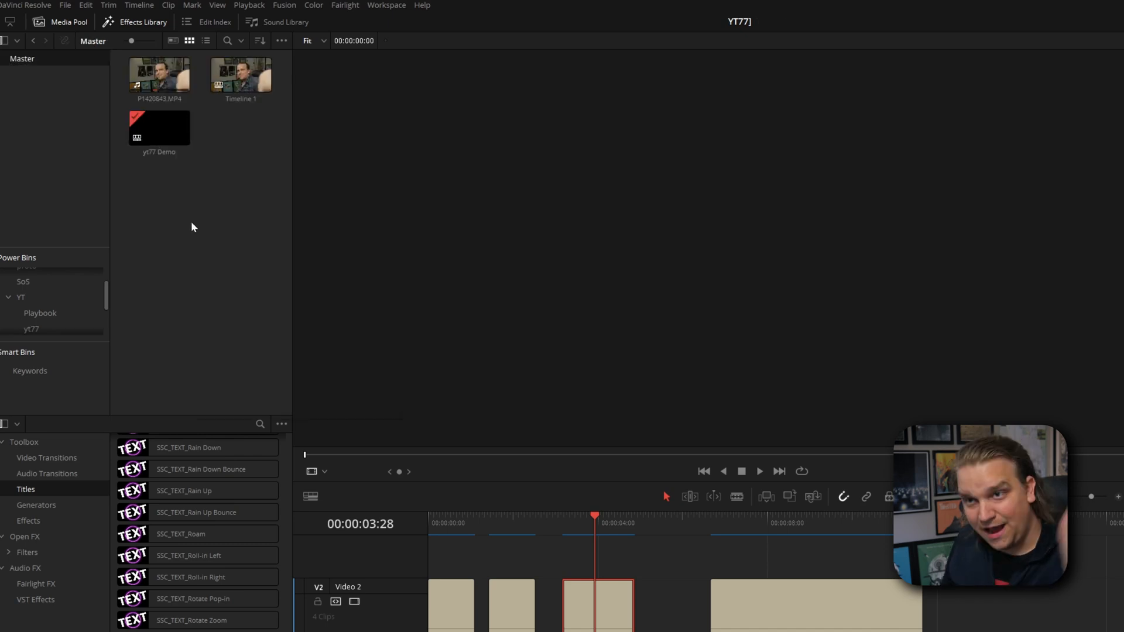
pyautogui.rightClick(194, 227)
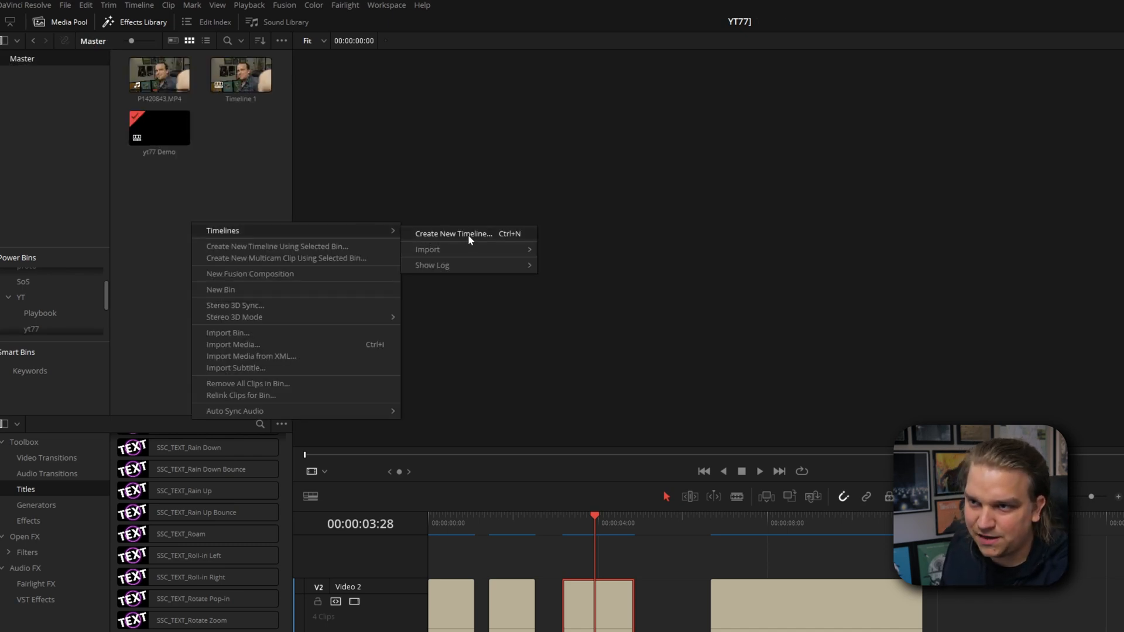
pyautogui.click(453, 233)
pyautogui.write('TADAAAAAA')
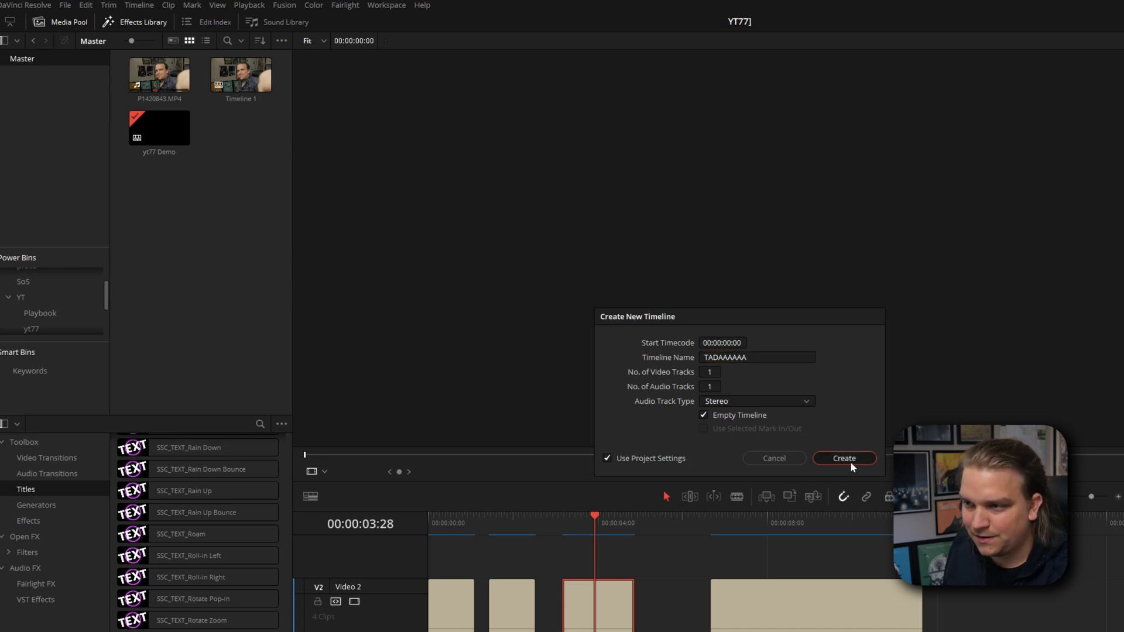
pyautogui.click(844, 459)
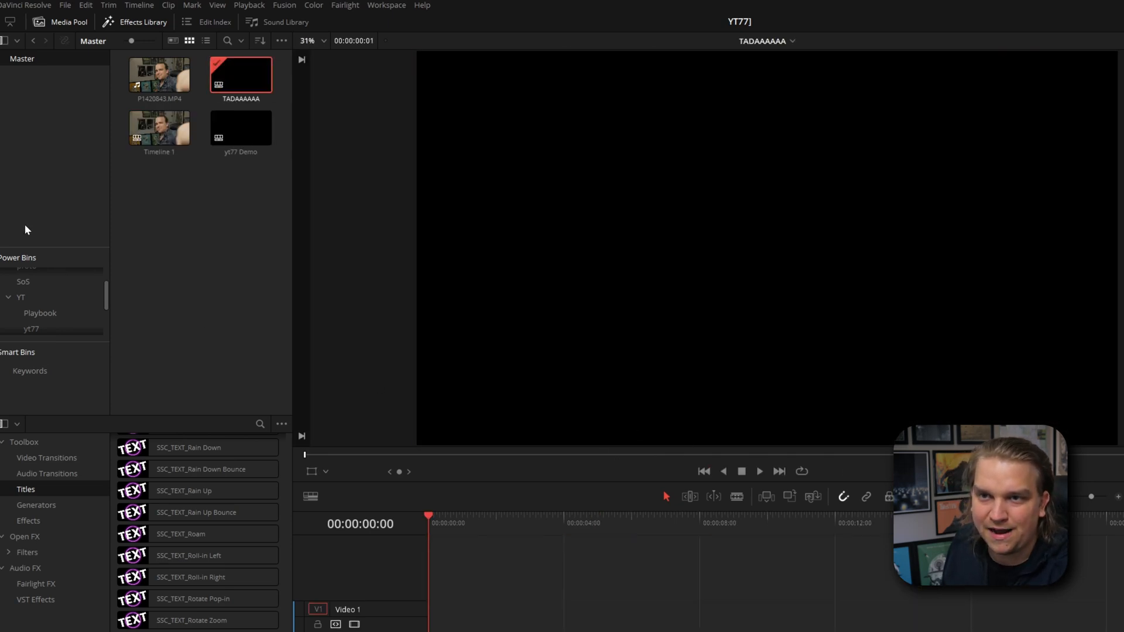
# Add BEST PRESET 1 from the yt77 power bin and play back the SEE THIS / TADA title
pyautogui.click(29, 328)
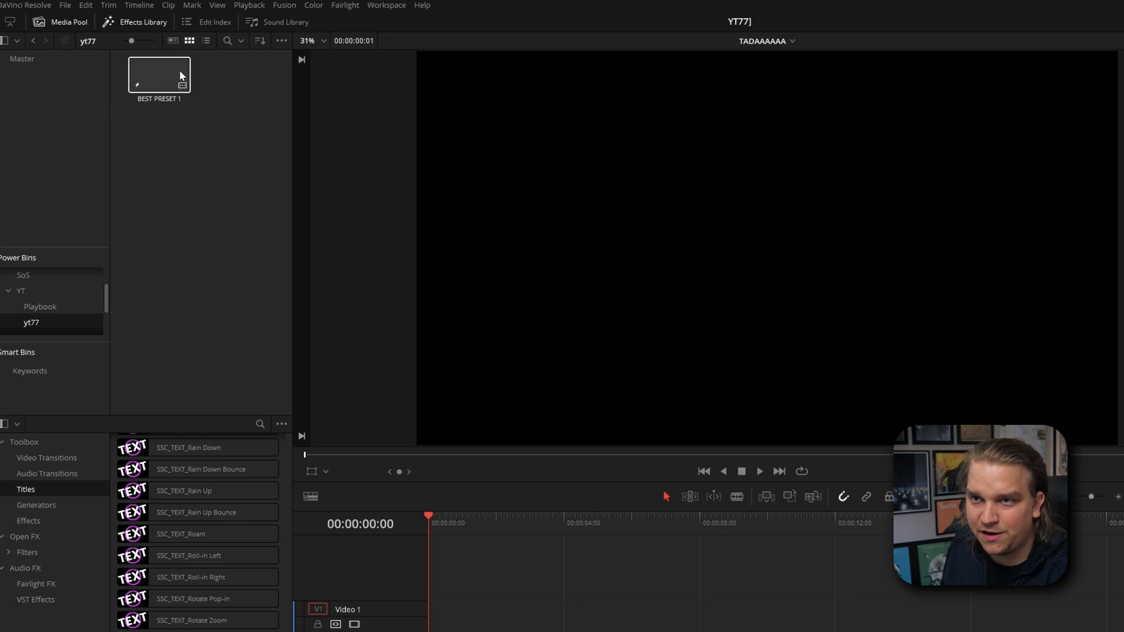
pyautogui.click(158, 75)
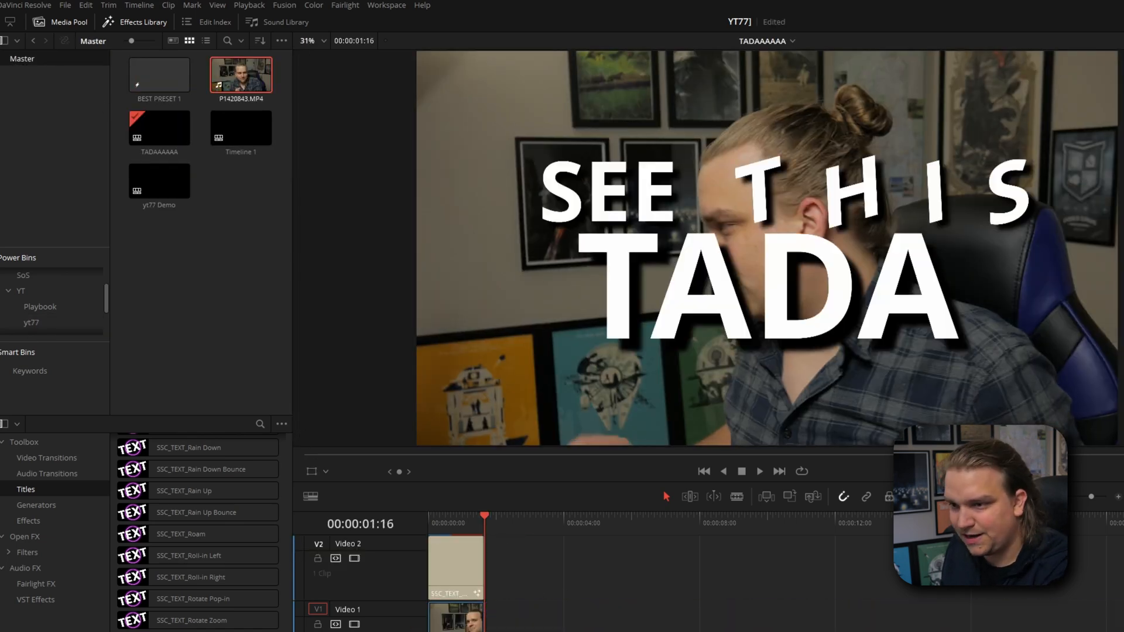
pyautogui.click(759, 472)
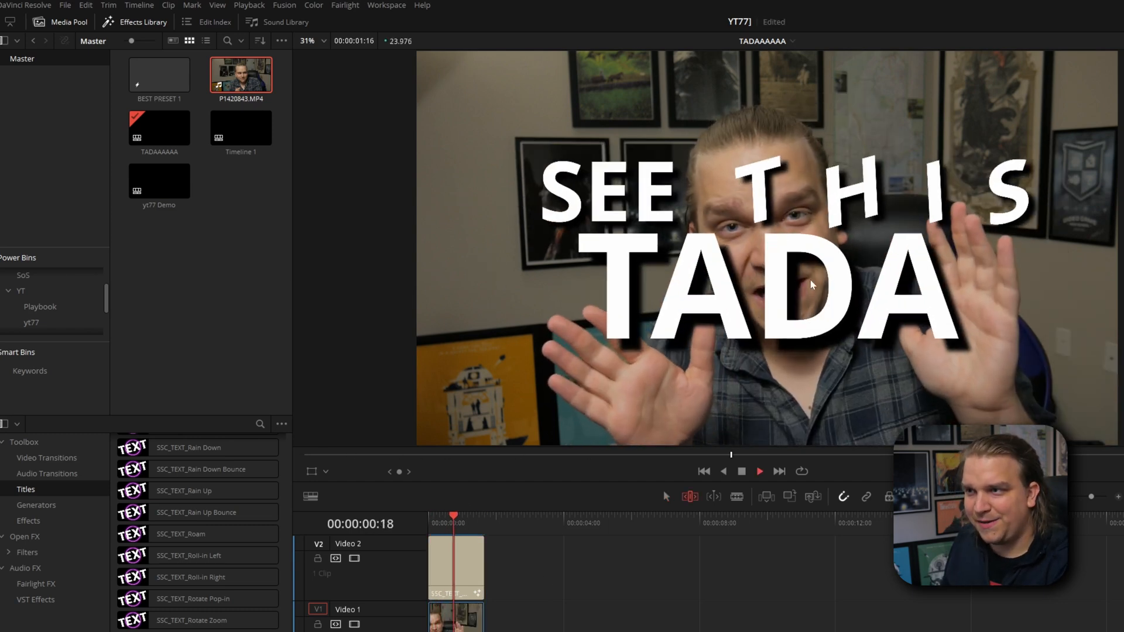